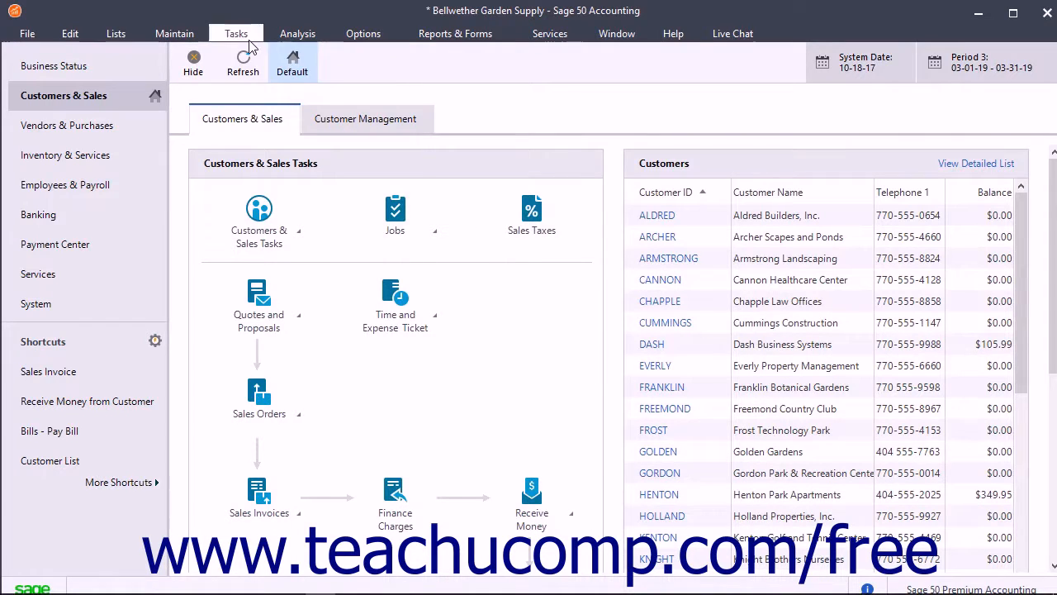
# - Start a new blank vendor payment from the Tasks menu's Payments option
pyautogui.click(236, 33)
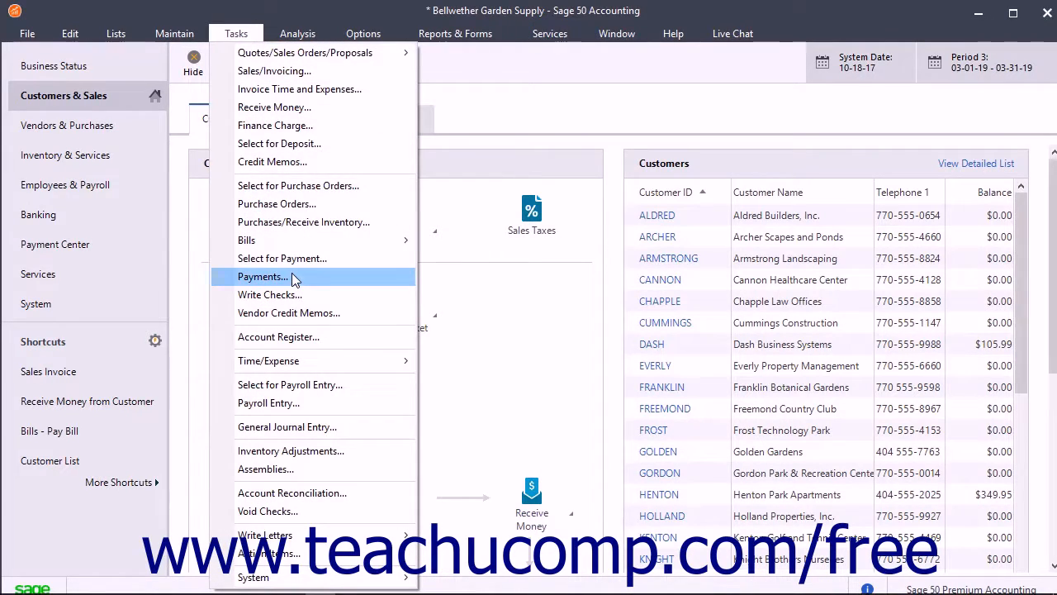
pyautogui.click(262, 276)
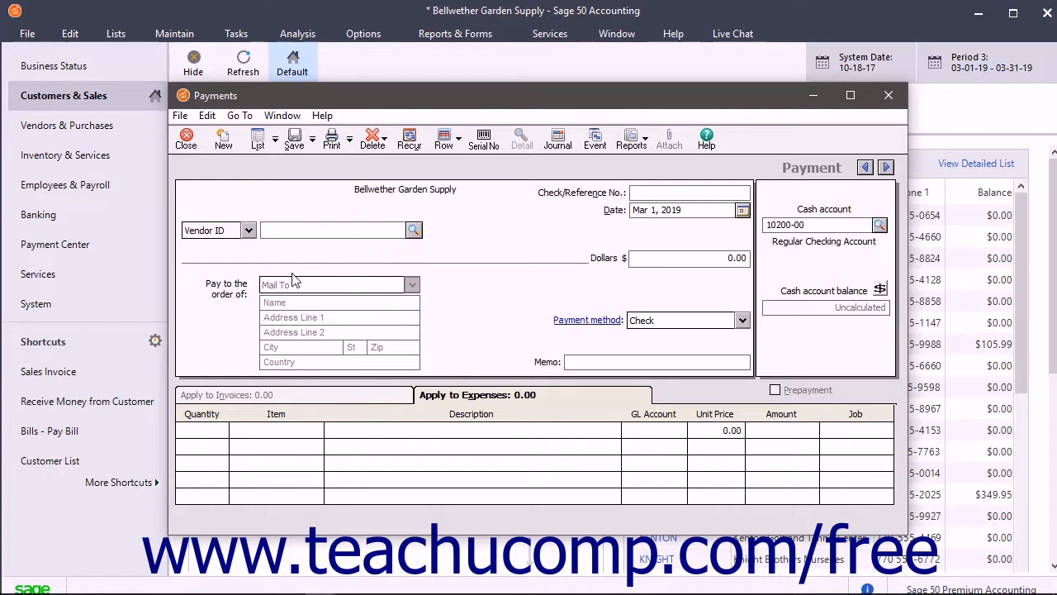
# - Keep paying by Vendor ID and bring up the vendor lookup list to choose CALDWELL
pyautogui.click(330, 230)
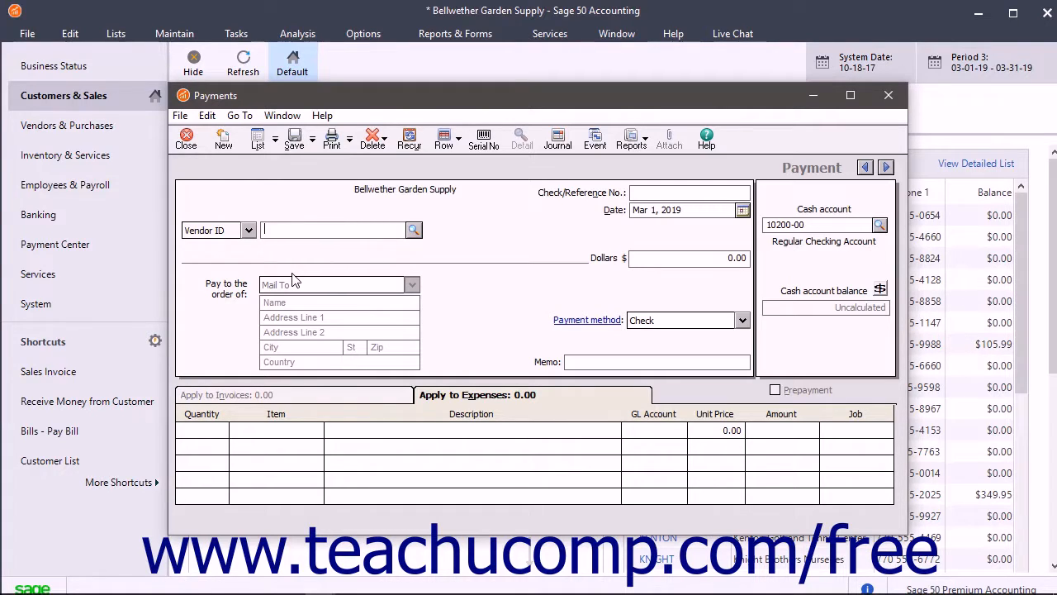
pyautogui.moveTo(260, 256)
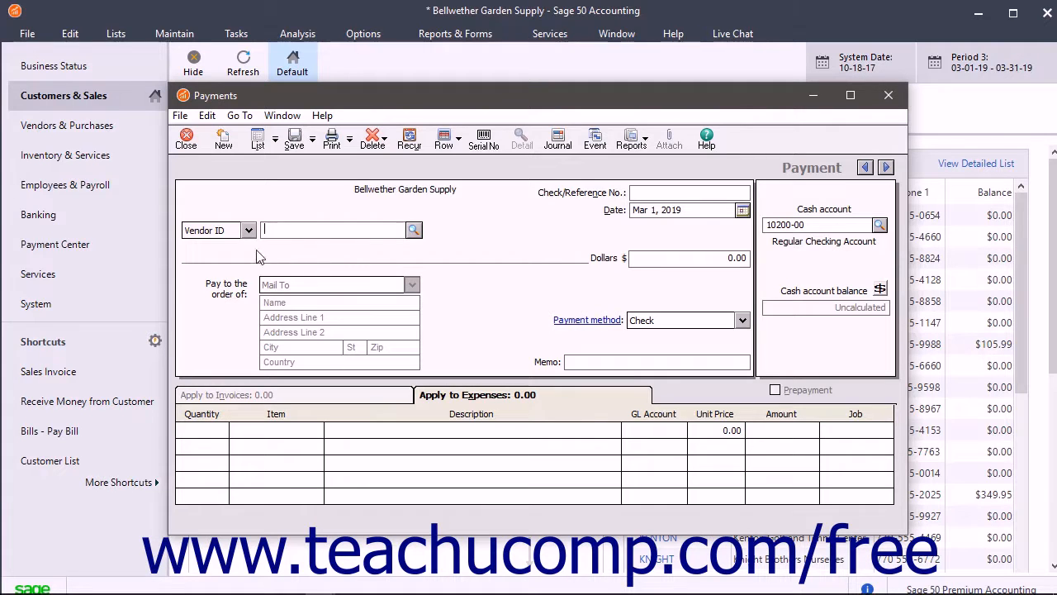
pyautogui.click(249, 229)
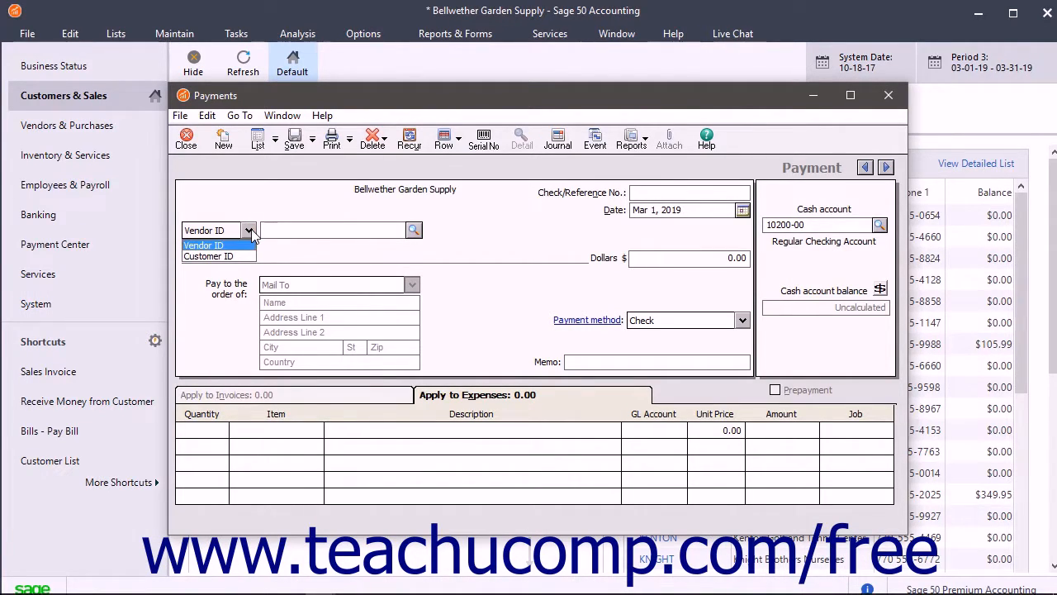
pyautogui.click(204, 244)
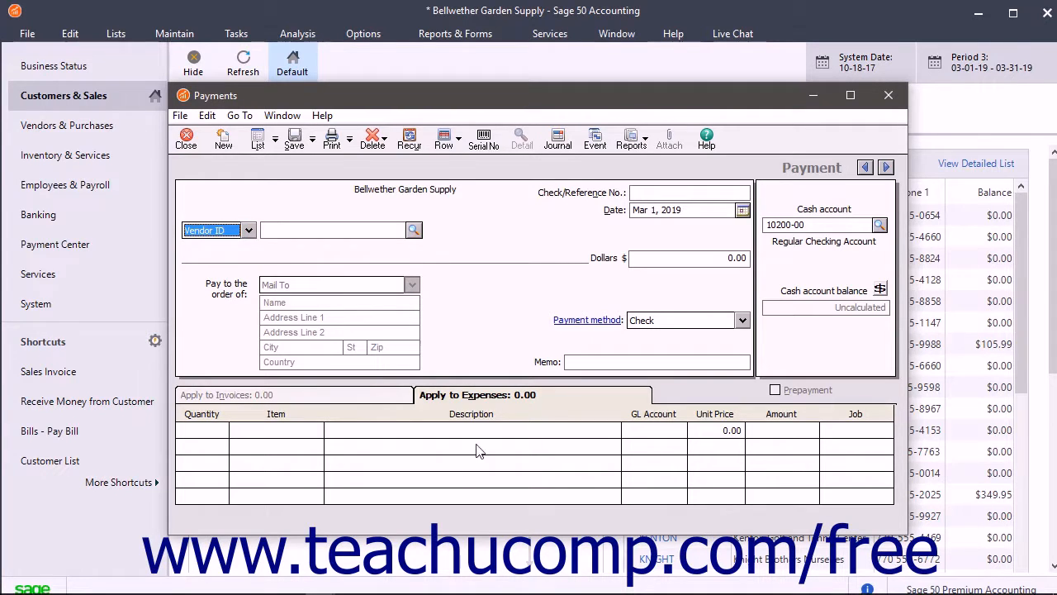
pyautogui.moveTo(351, 350)
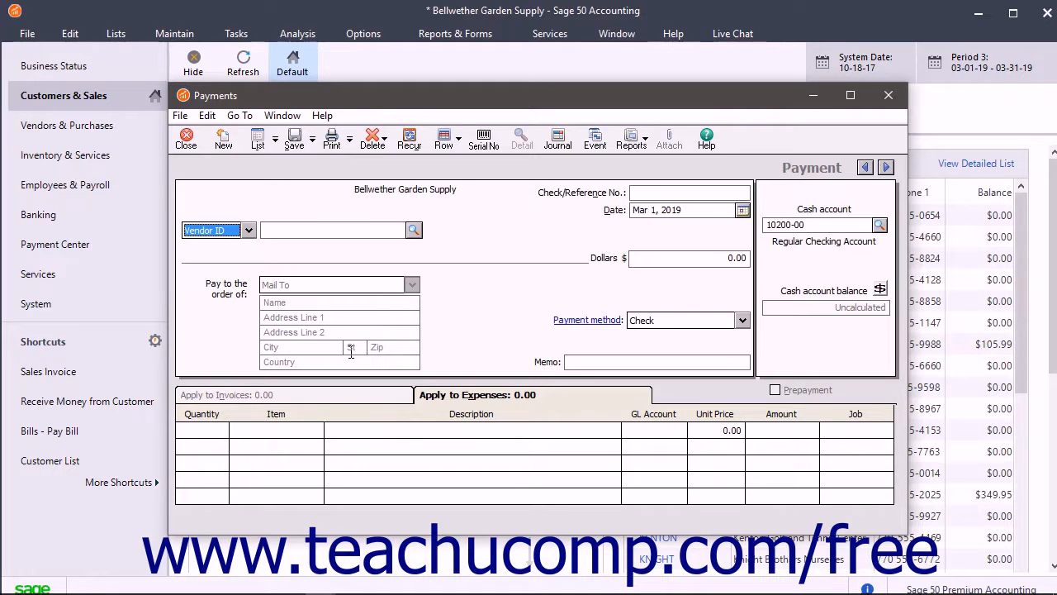
pyautogui.click(248, 230)
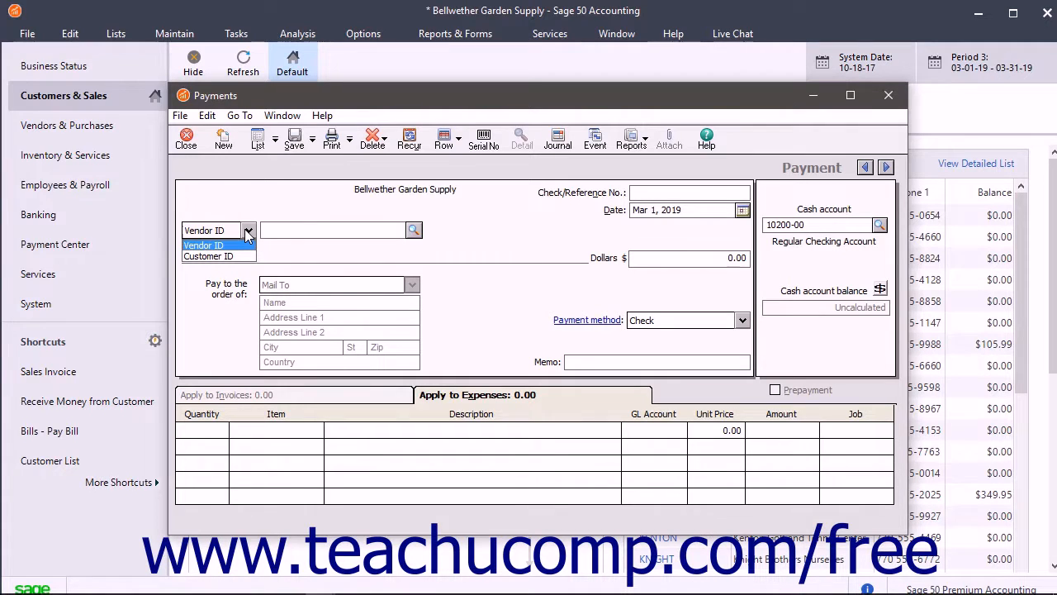
pyautogui.click(203, 245)
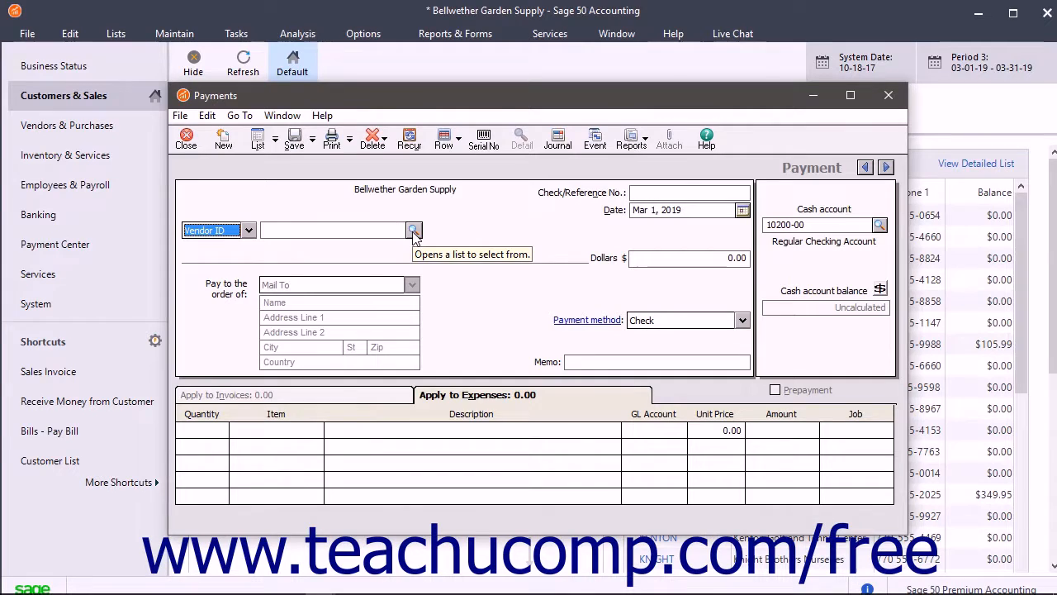
pyautogui.click(413, 229)
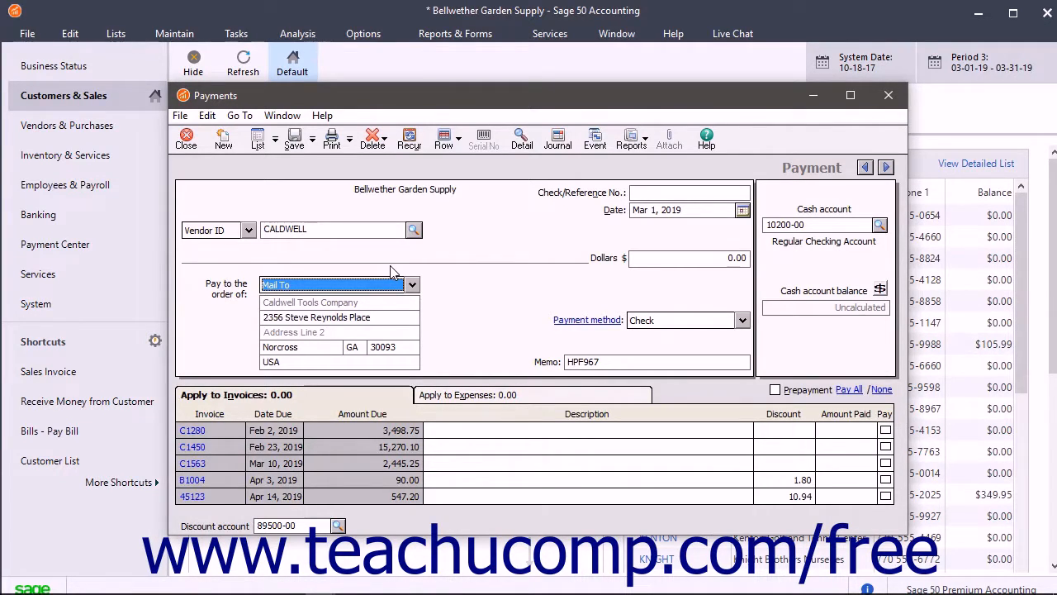
pyautogui.moveTo(312, 285)
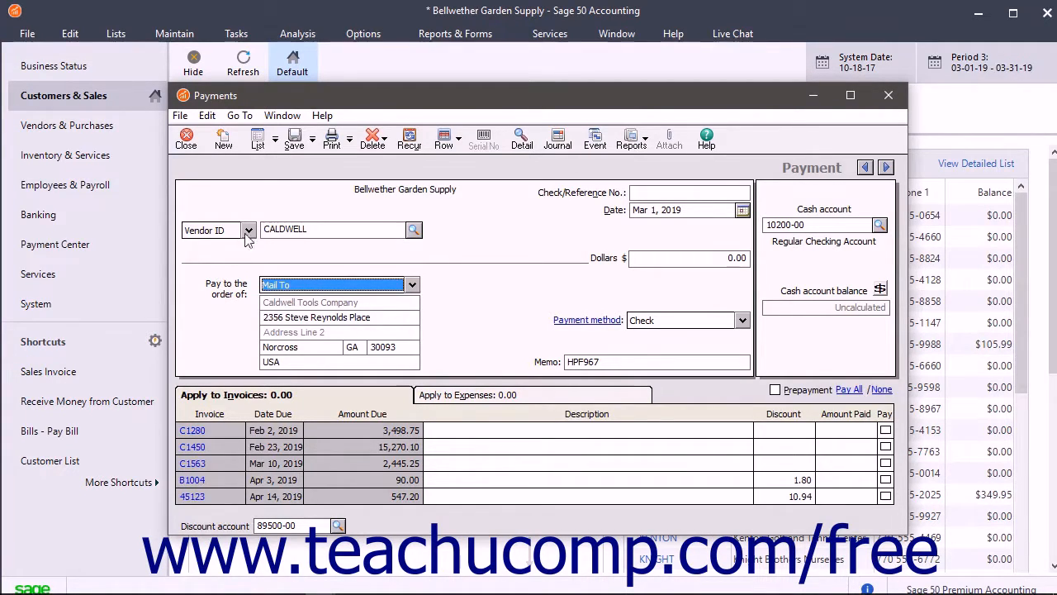
pyautogui.click(248, 230)
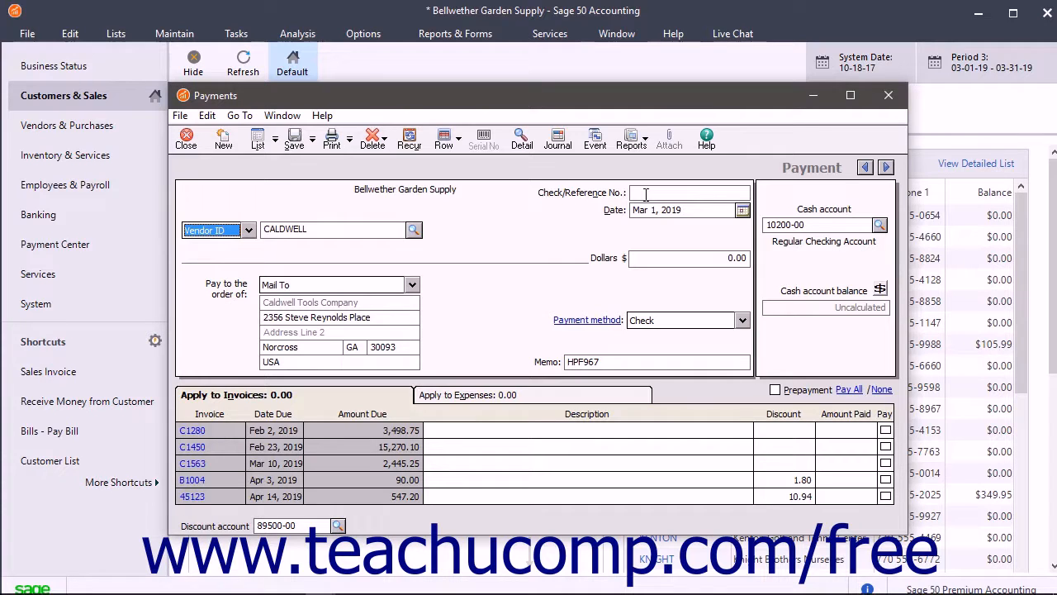
pyautogui.click(690, 192)
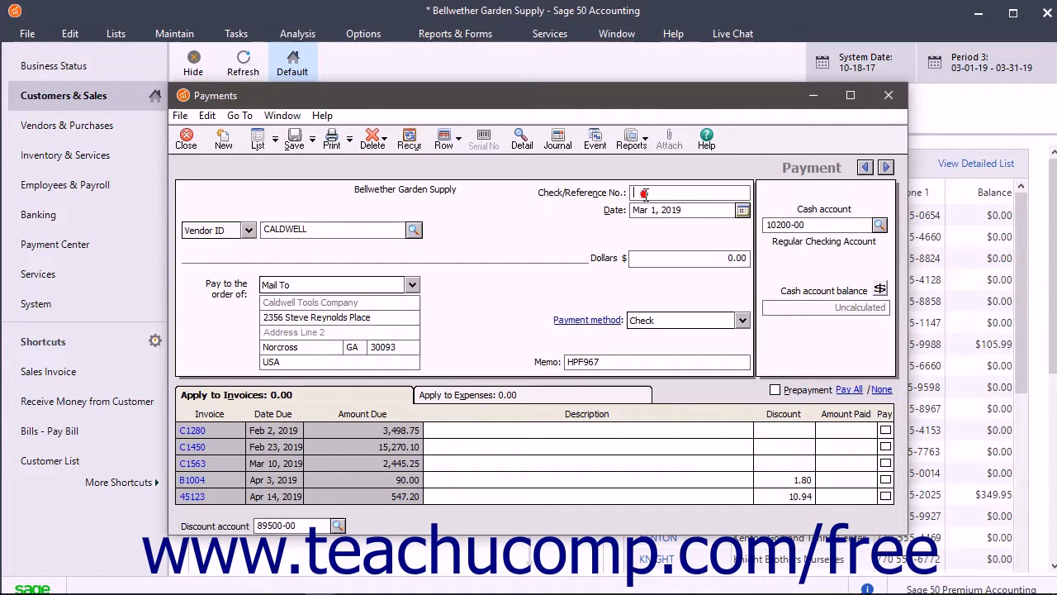
pyautogui.click(690, 193)
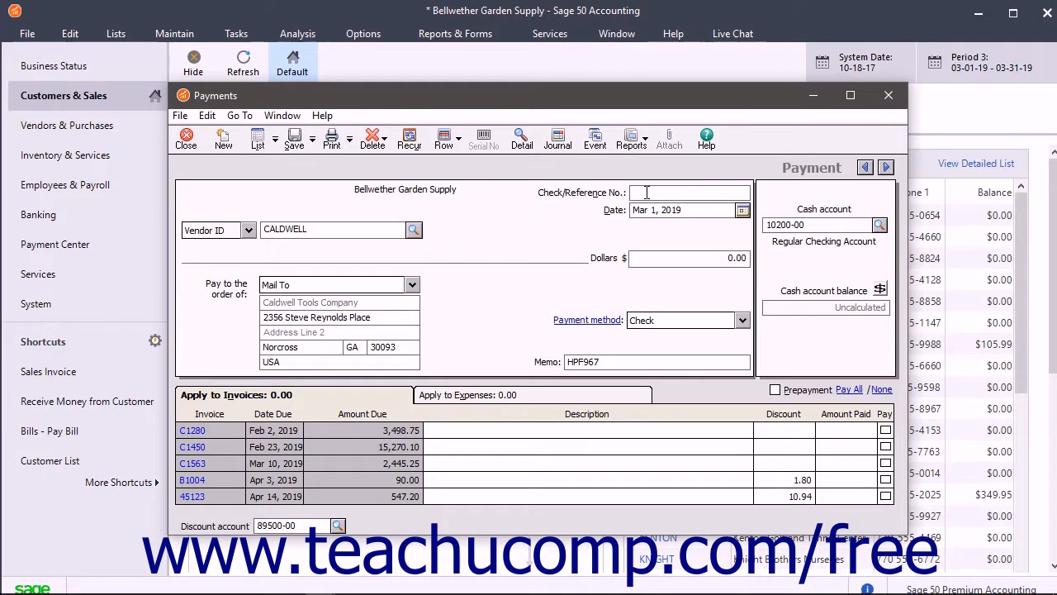
pyautogui.moveTo(408, 138)
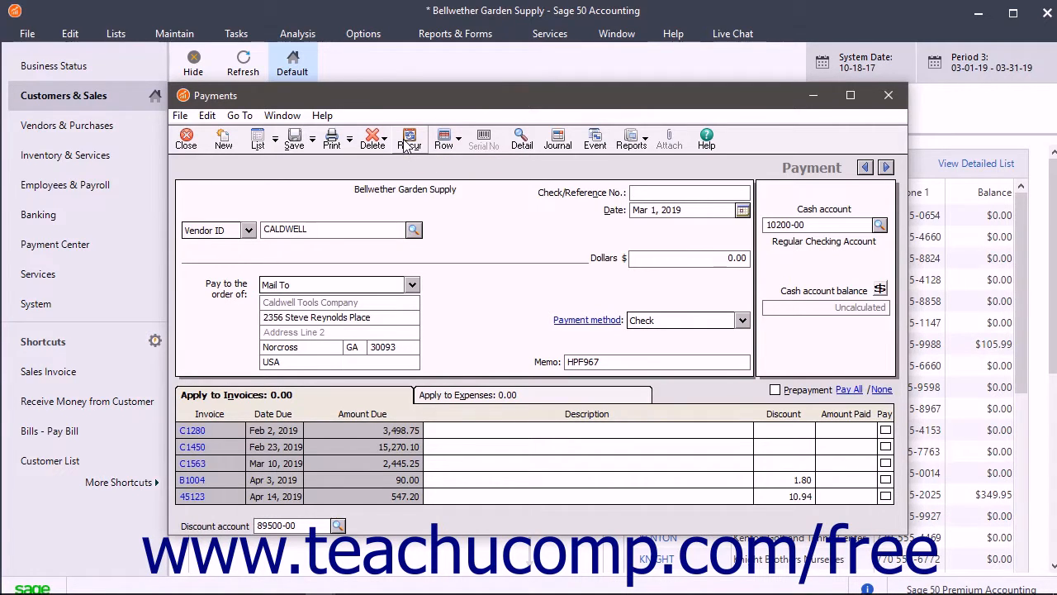
pyautogui.click(409, 137)
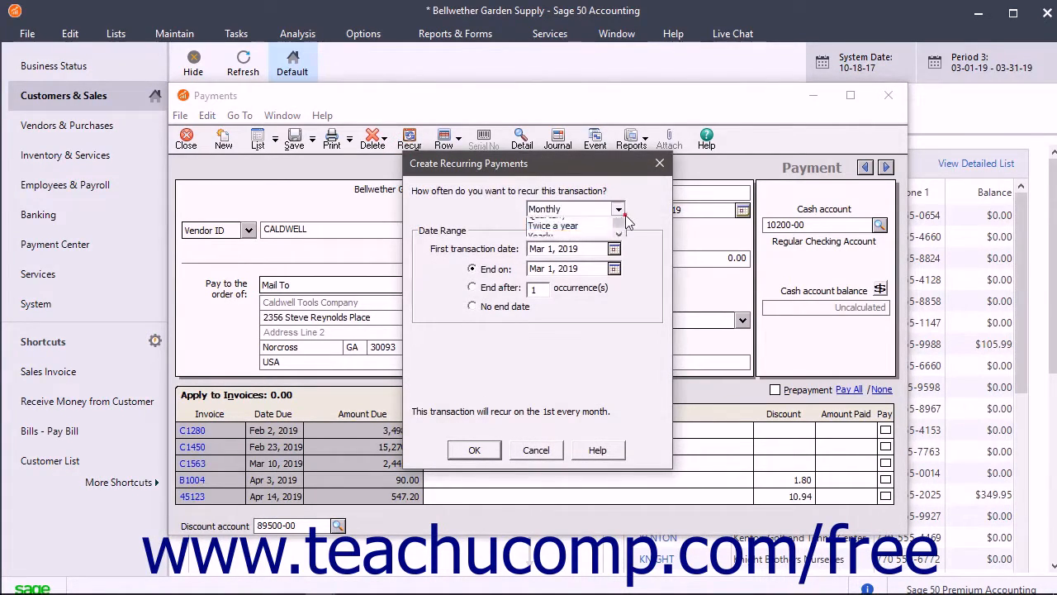
pyautogui.click(619, 208)
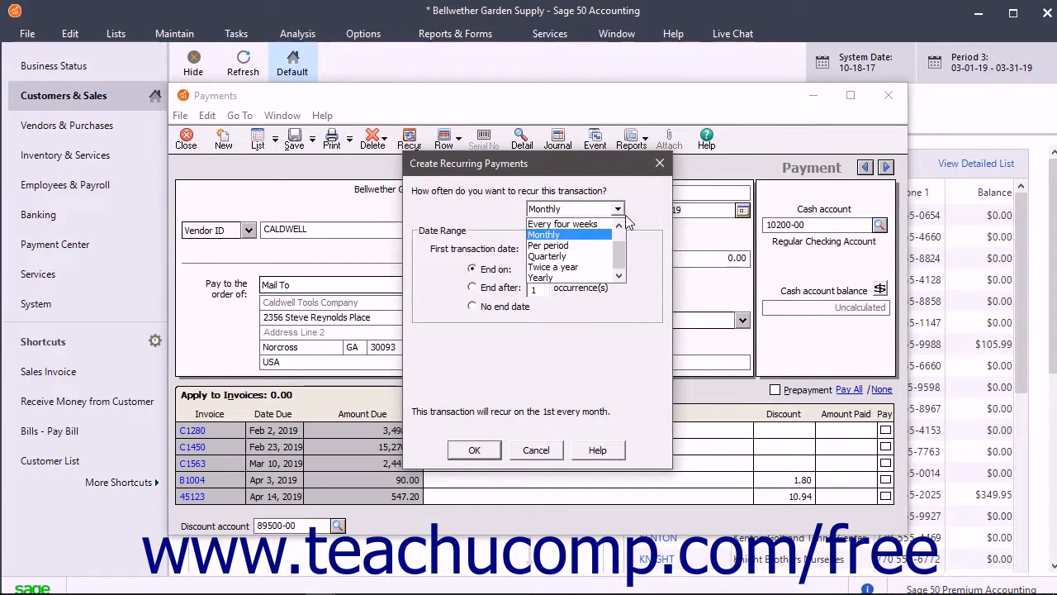
pyautogui.click(544, 234)
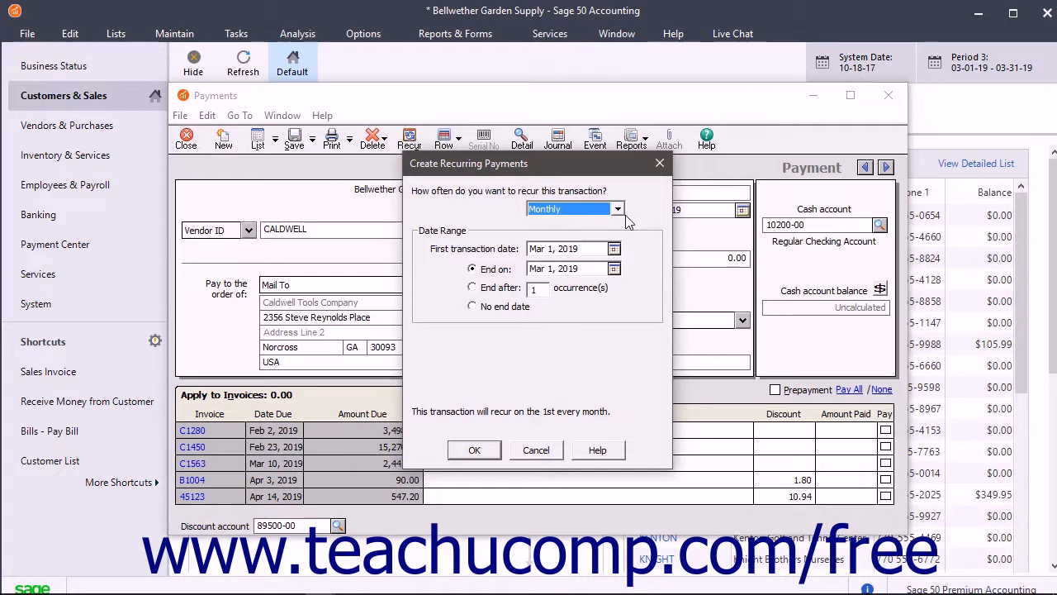
pyautogui.moveTo(598, 244)
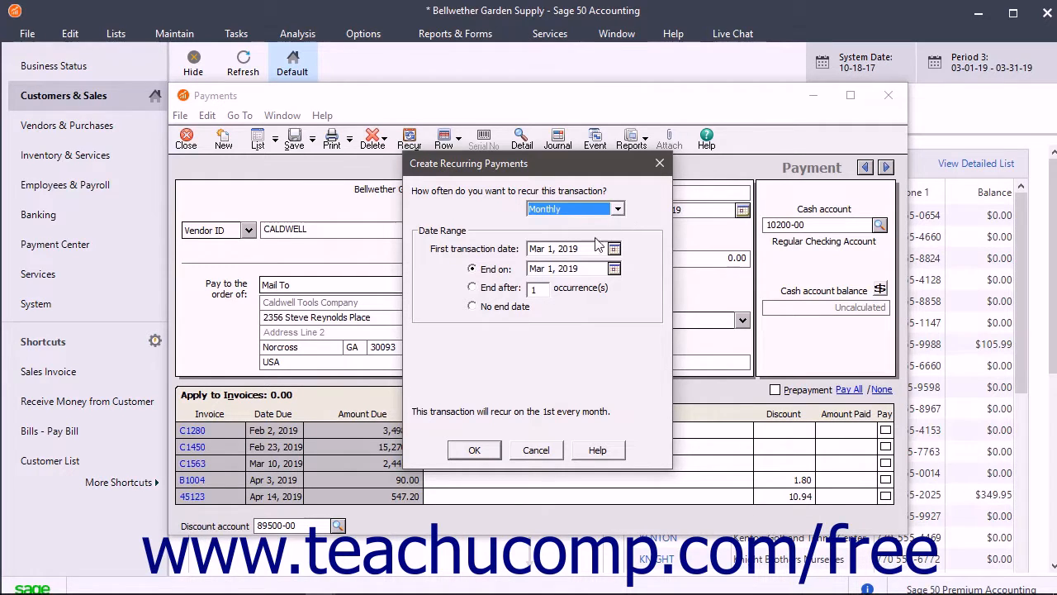
pyautogui.moveTo(493, 433)
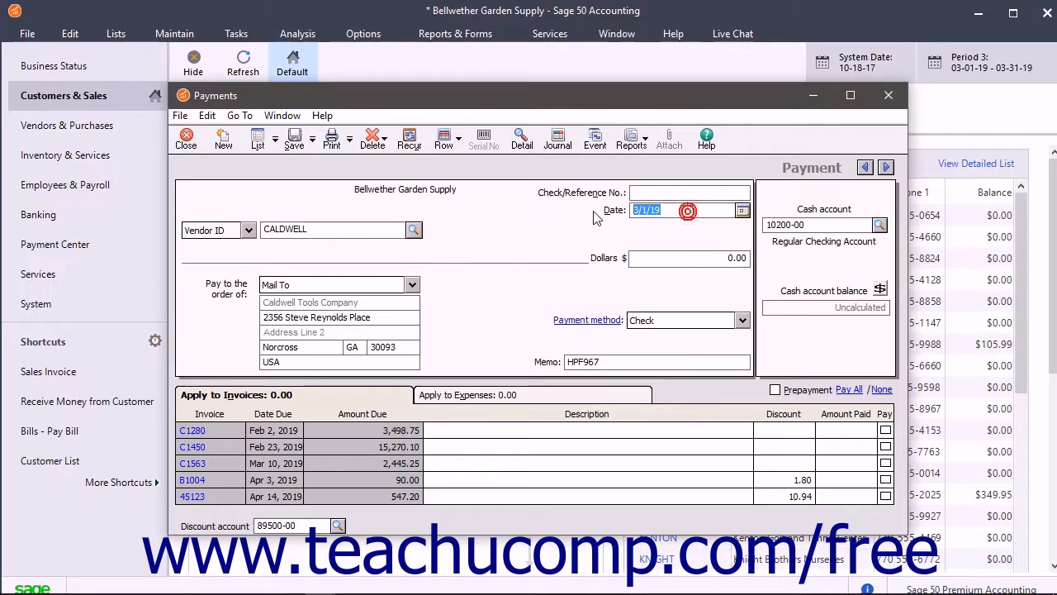
# - Date the payment 3/15/19 and calculate the 23,868.18 cash account balance
pyautogui.write('3/15/1')
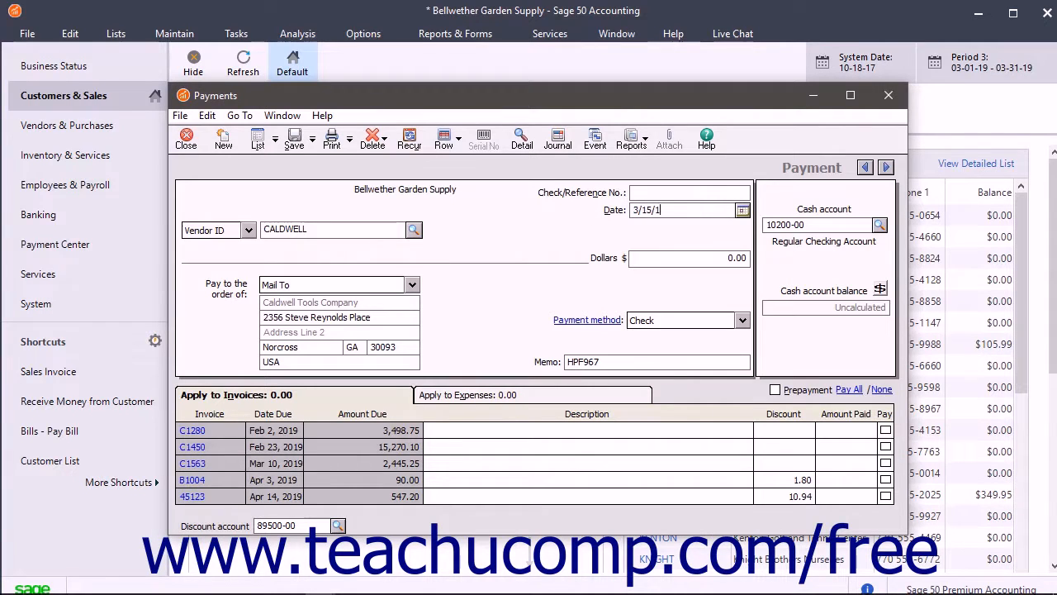
pyautogui.write('9')
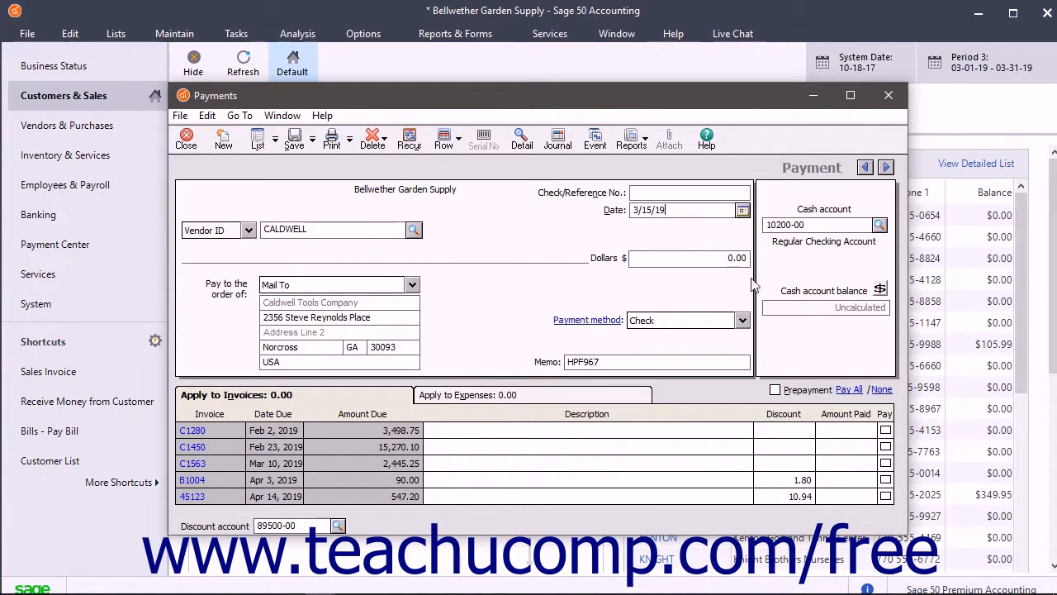
pyautogui.moveTo(808, 299)
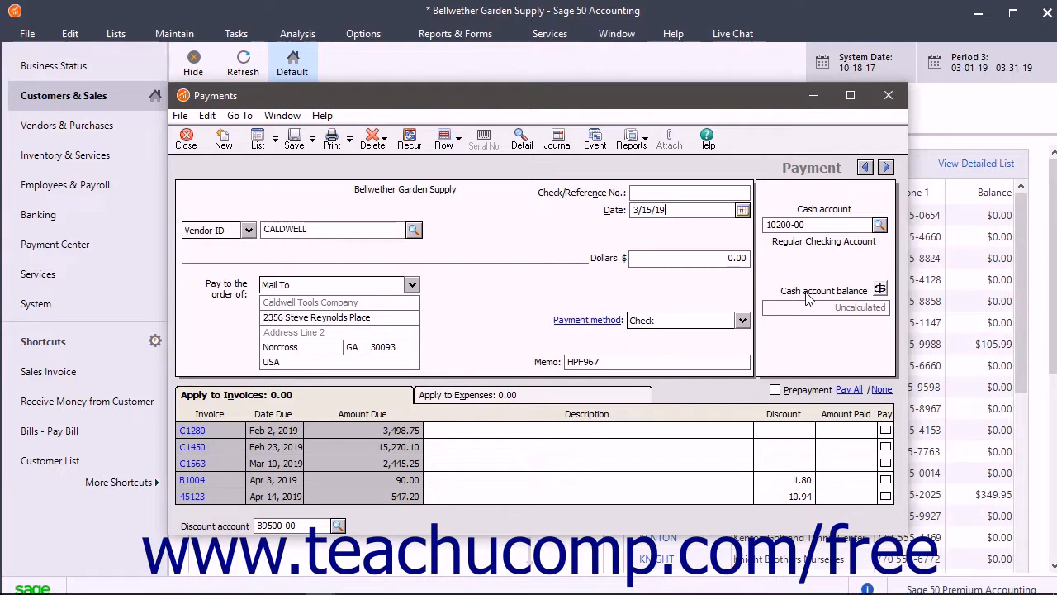
pyautogui.moveTo(846, 315)
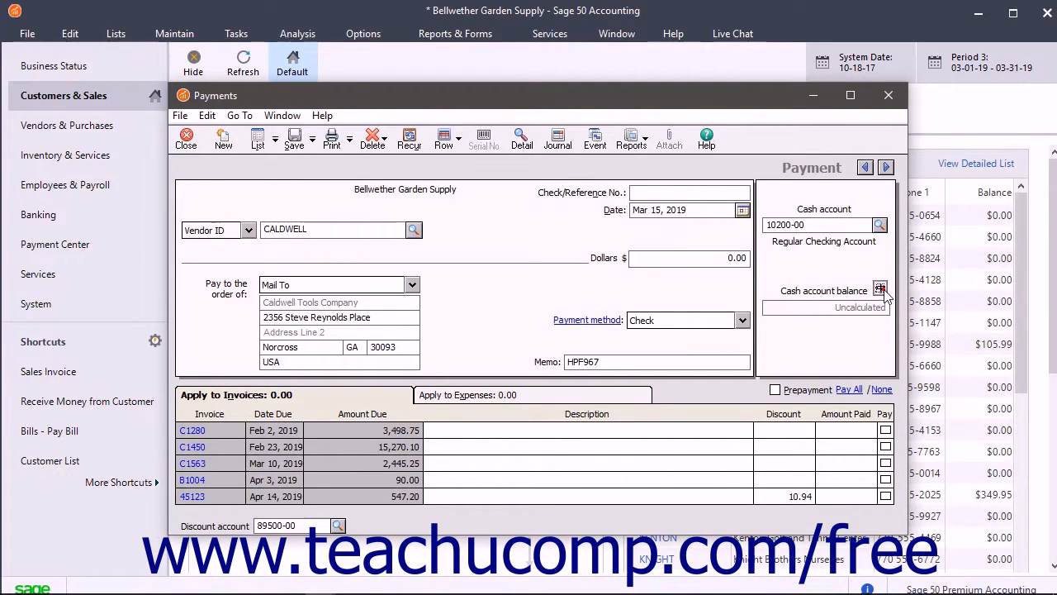
pyautogui.click(881, 290)
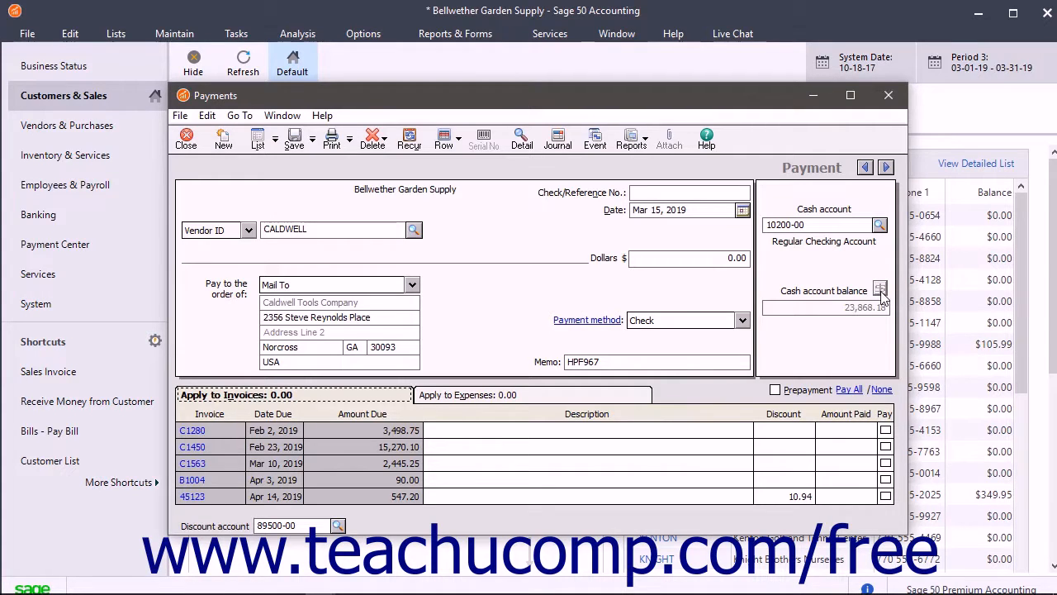
pyautogui.moveTo(892, 263)
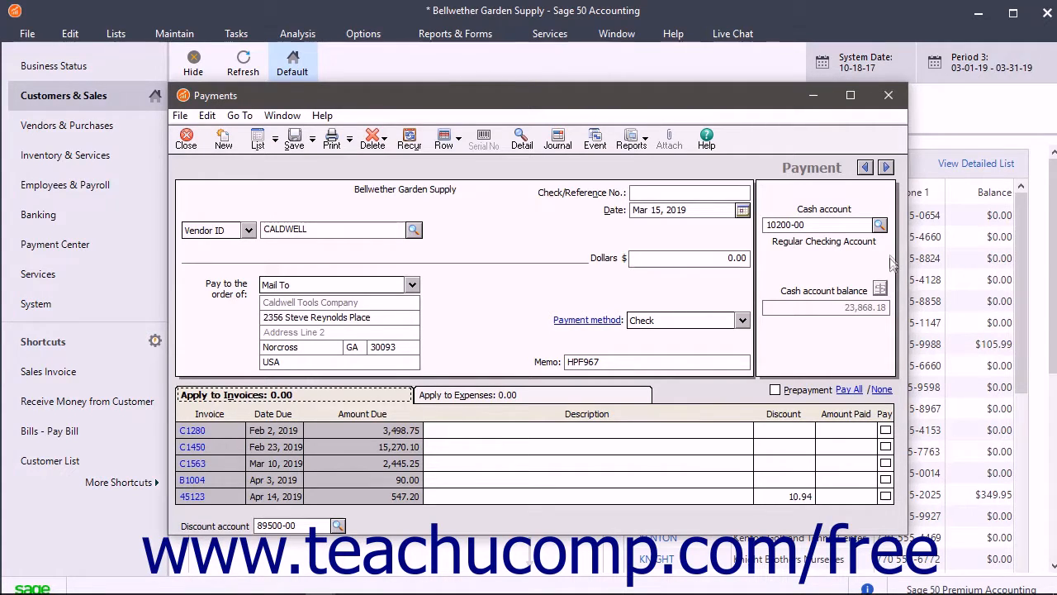
# - Keep Regular Checking Account as the cash account and add expense item EQLW-14220, quantity 1 at 190.00
pyautogui.click(879, 225)
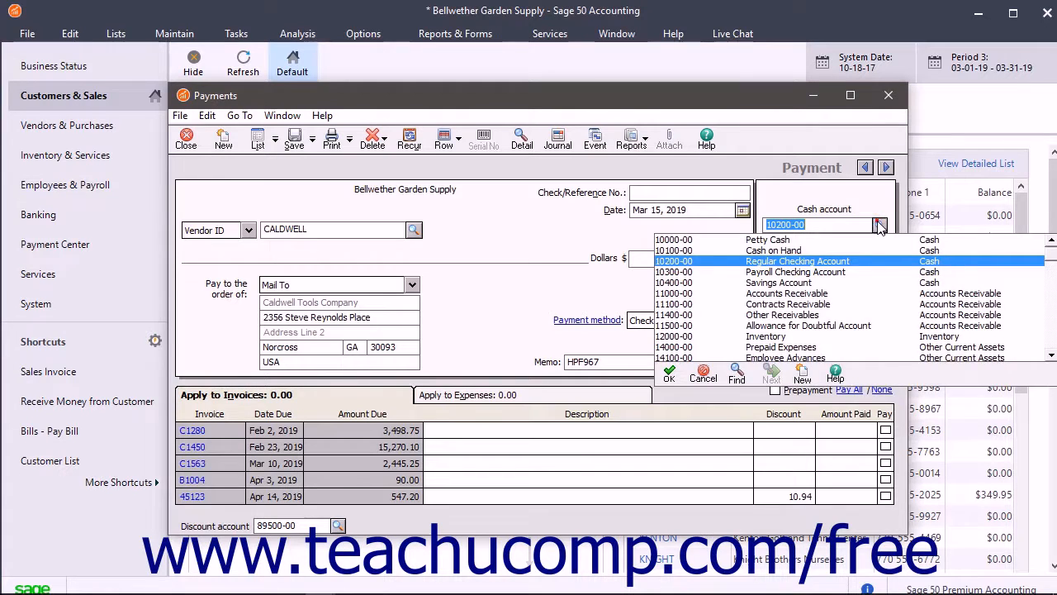
pyautogui.click(797, 261)
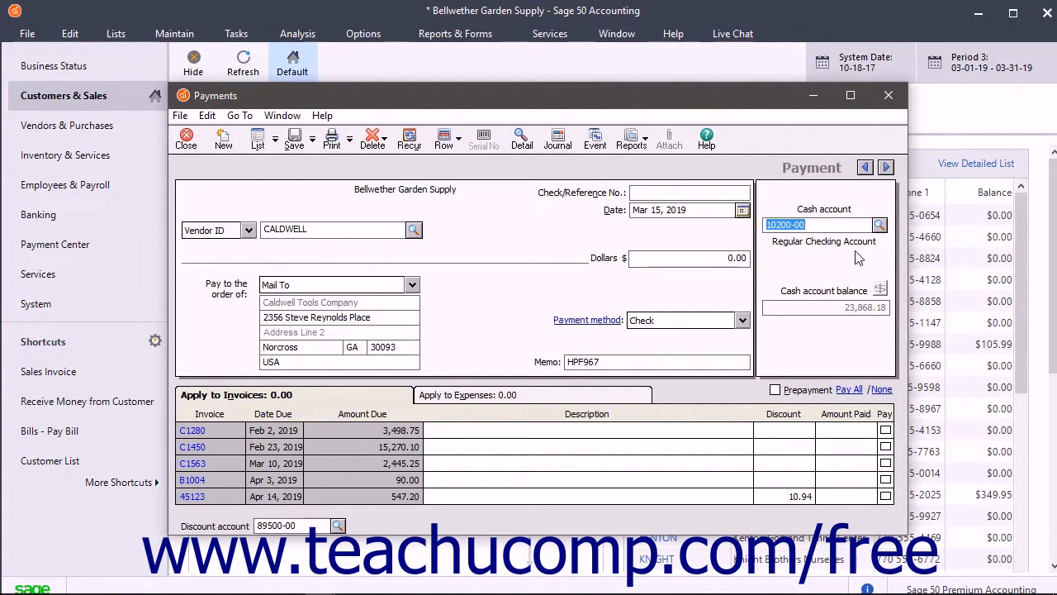
pyautogui.moveTo(674, 298)
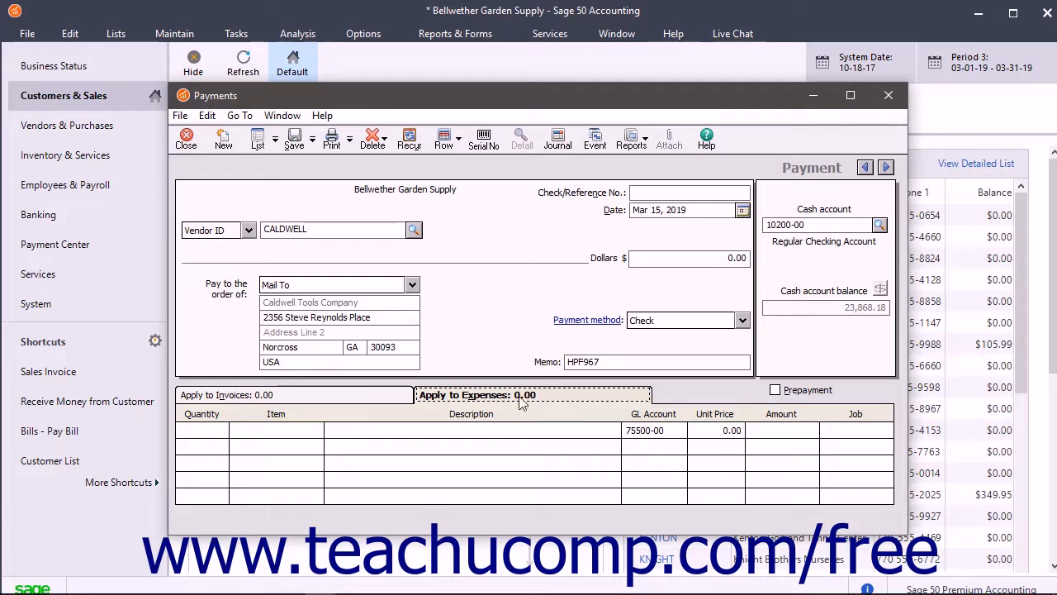
pyautogui.moveTo(353, 398)
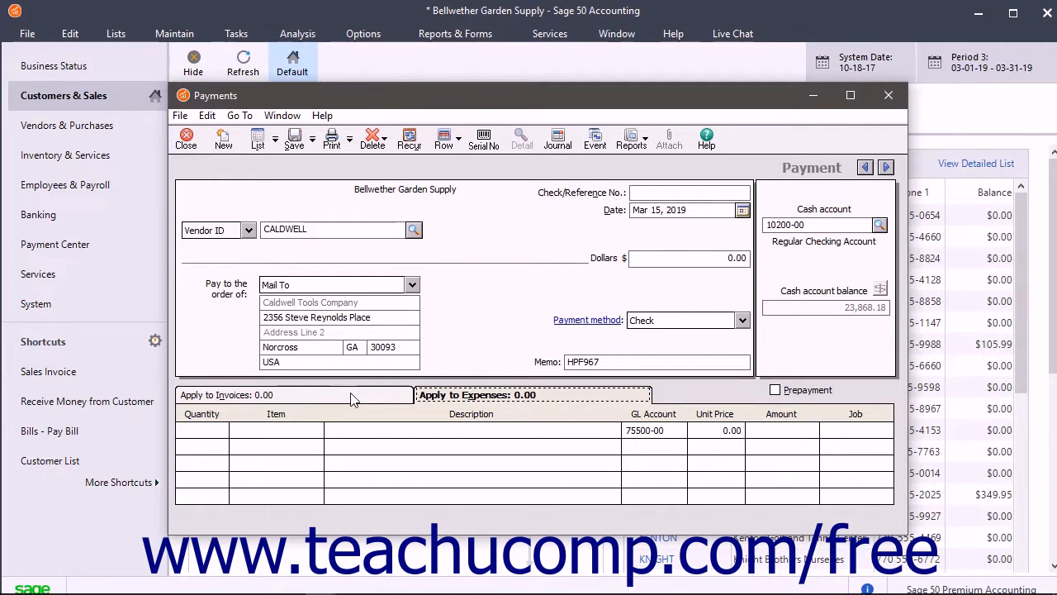
pyautogui.moveTo(321, 412)
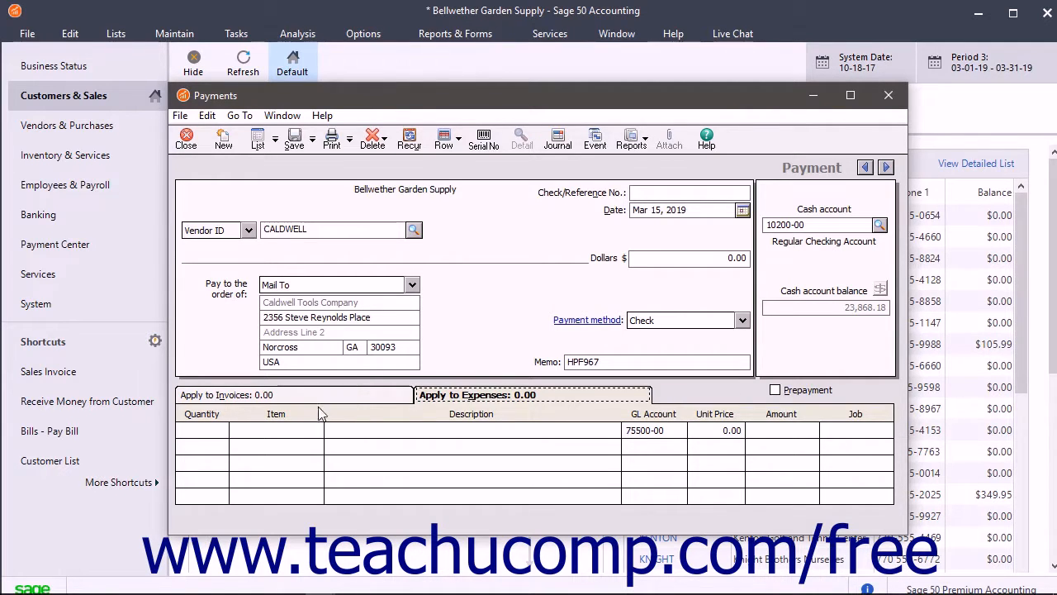
pyautogui.click(273, 429)
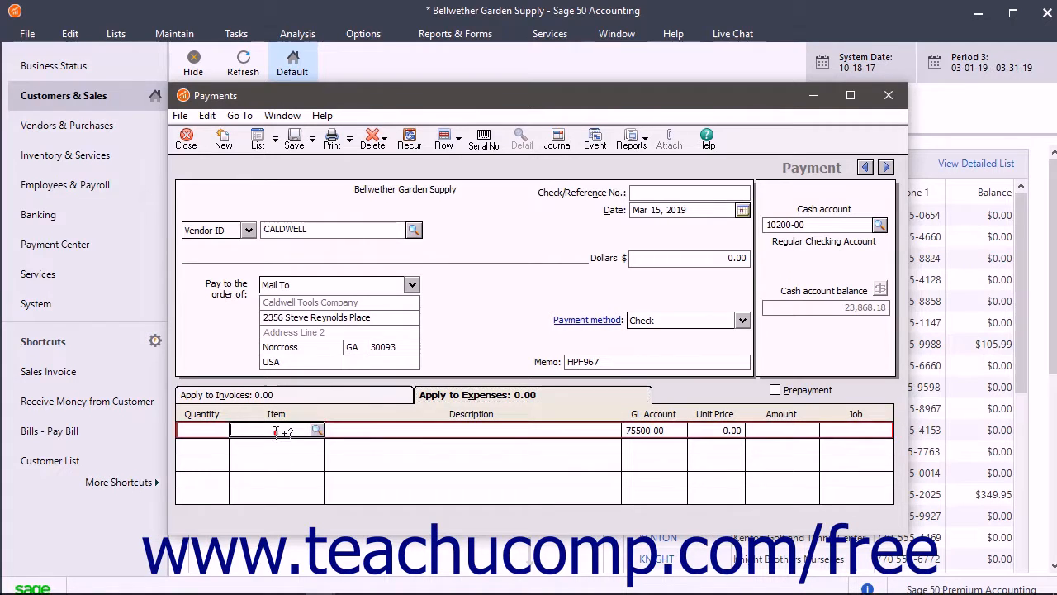
pyautogui.click(317, 430)
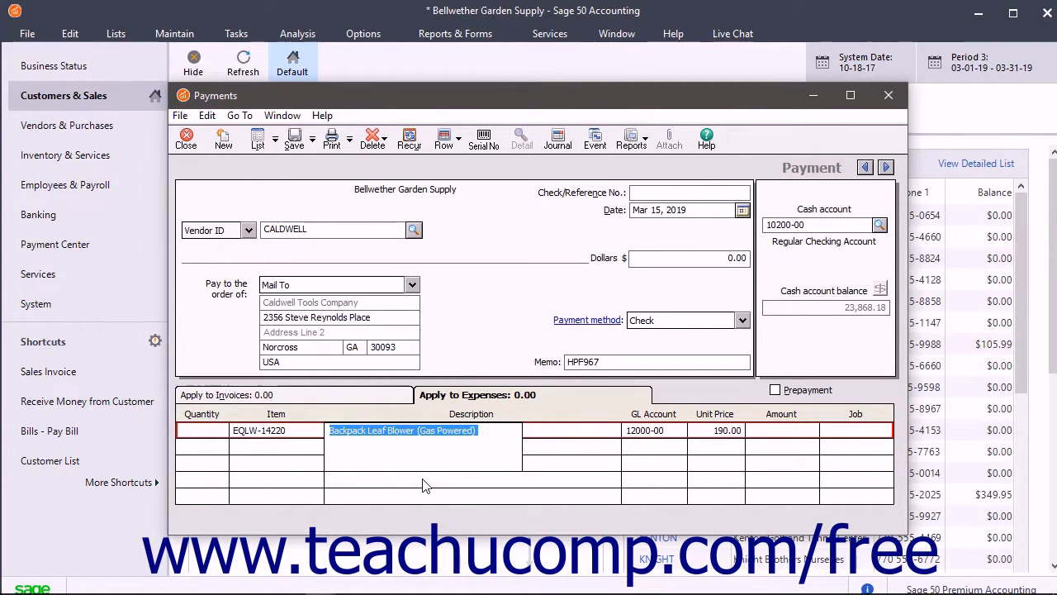
pyautogui.moveTo(401, 467)
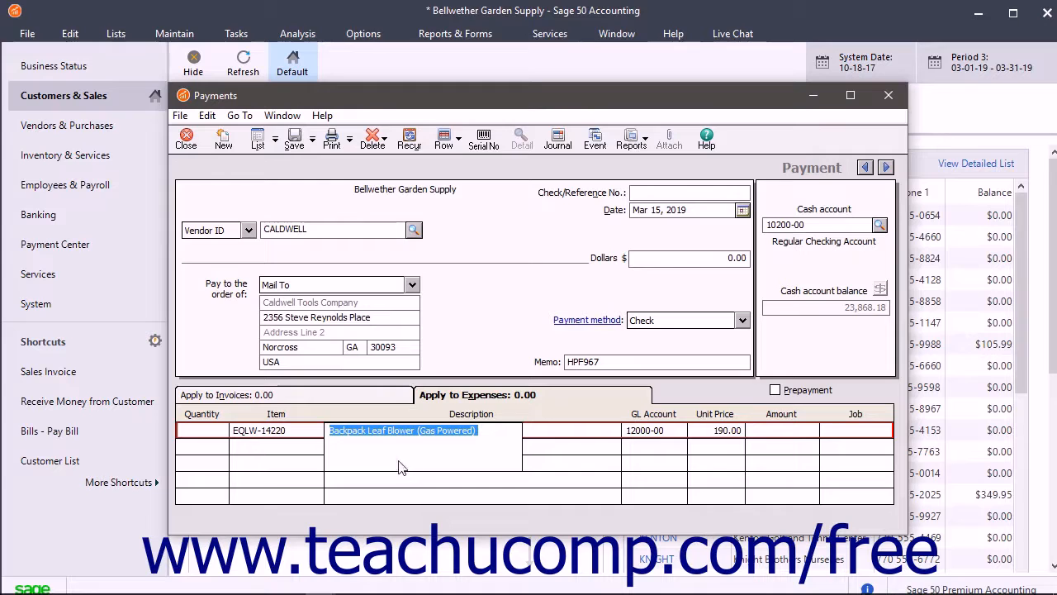
pyautogui.click(202, 429)
pyautogui.write('1')
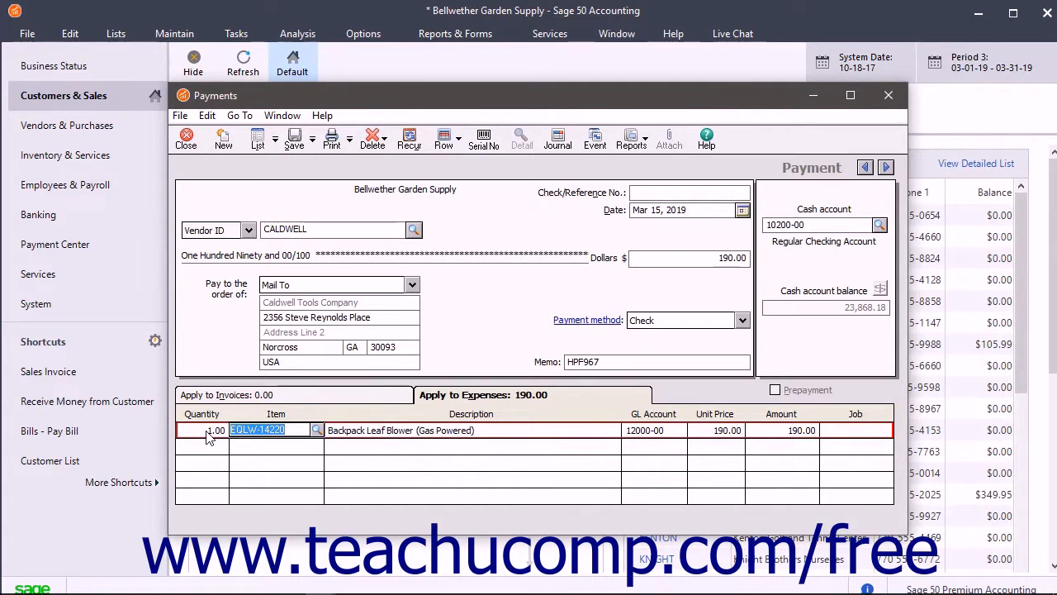
pyautogui.click(798, 430)
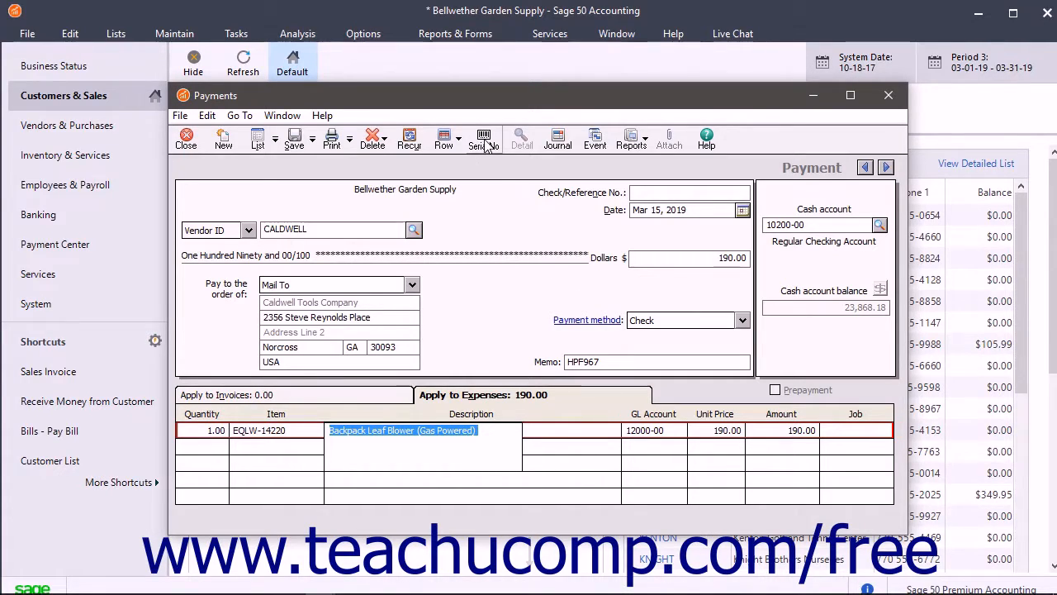
pyautogui.moveTo(483, 138)
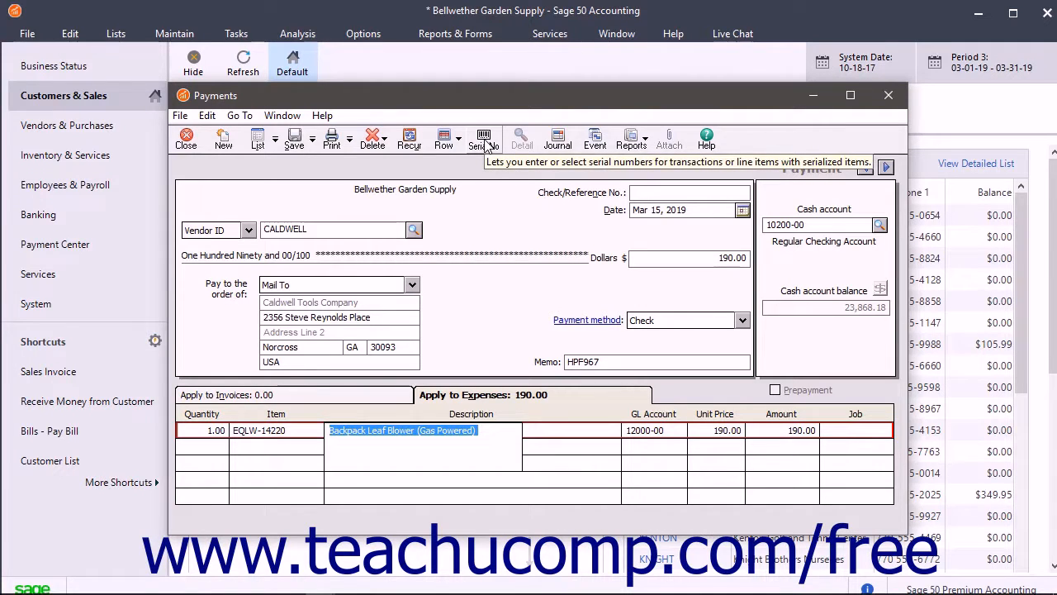
# - Enter serial number 6541238 for the leaf blower line, without consecutive numbering, and add it
pyautogui.click(483, 138)
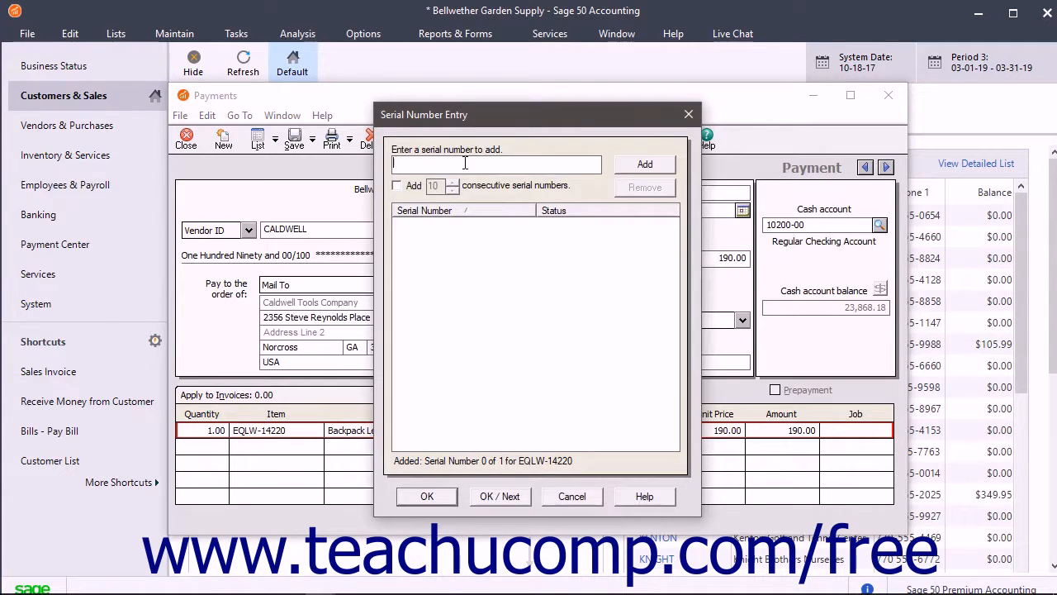
pyautogui.write('6541')
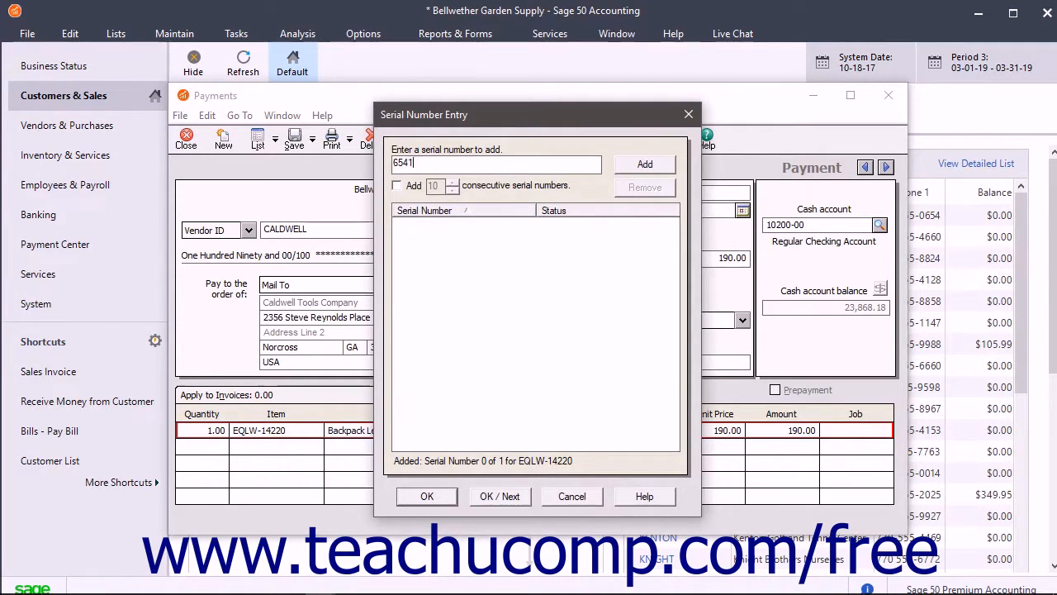
pyautogui.write('238')
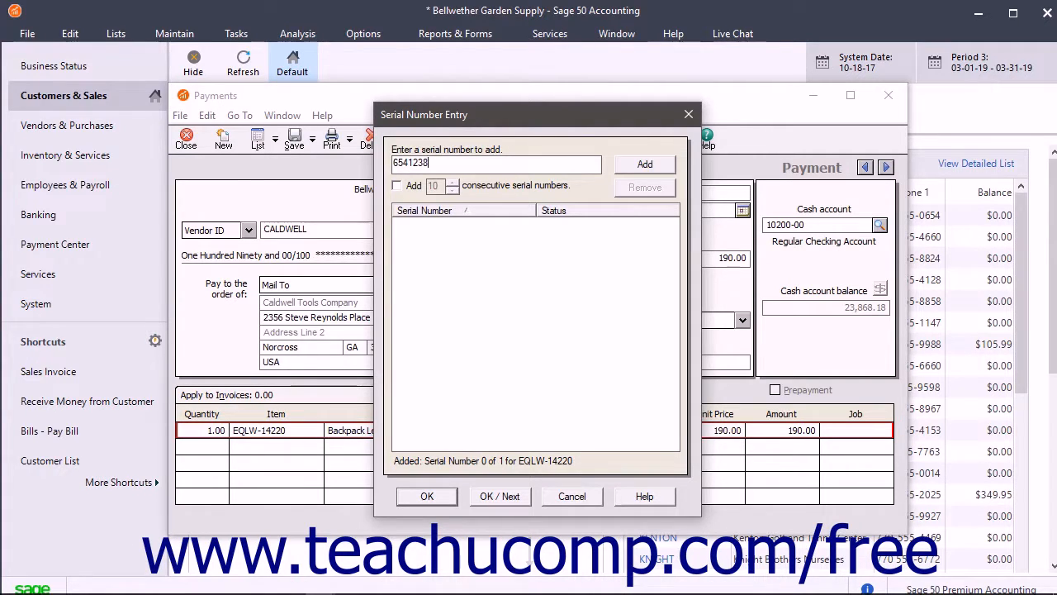
pyautogui.click(397, 185)
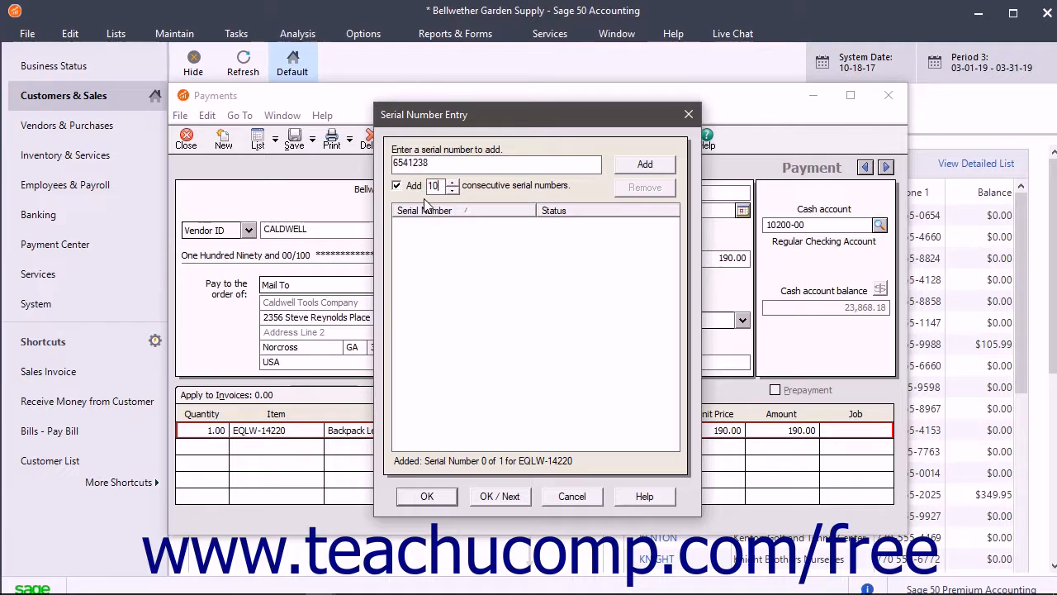
pyautogui.click(397, 185)
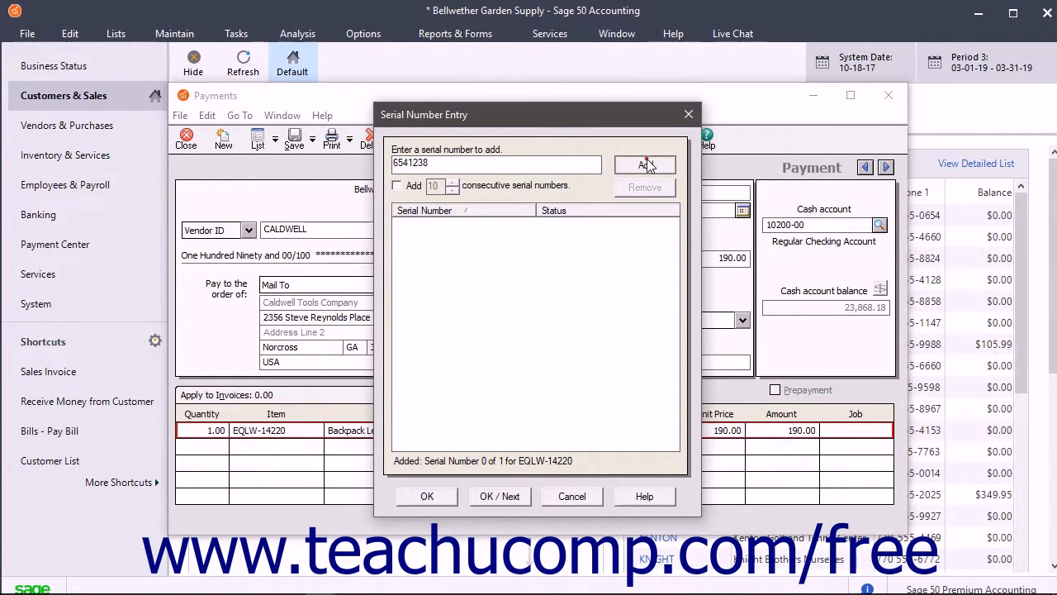
pyautogui.click(644, 164)
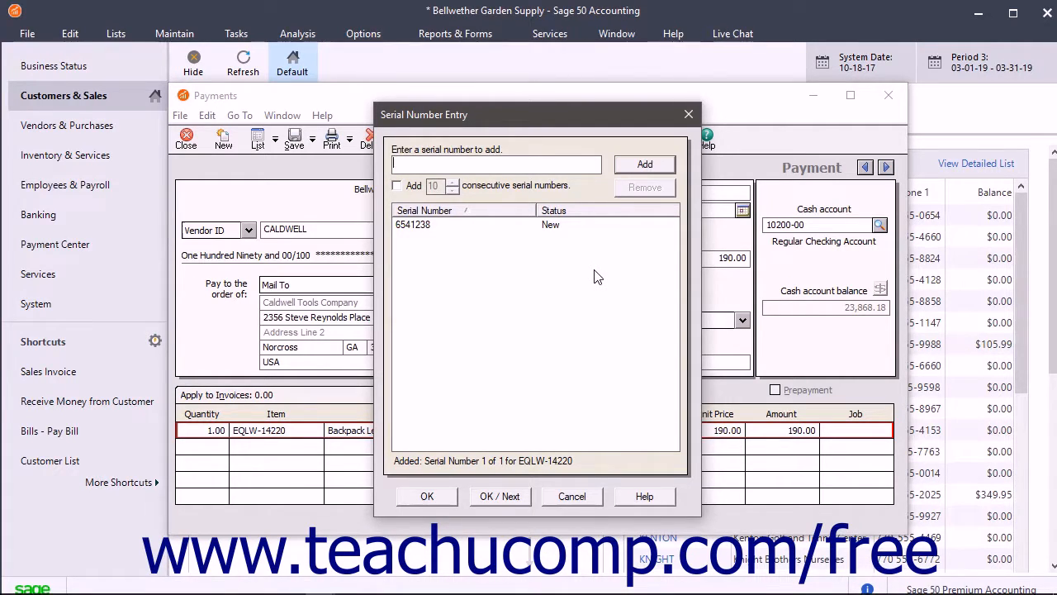
pyautogui.moveTo(508, 312)
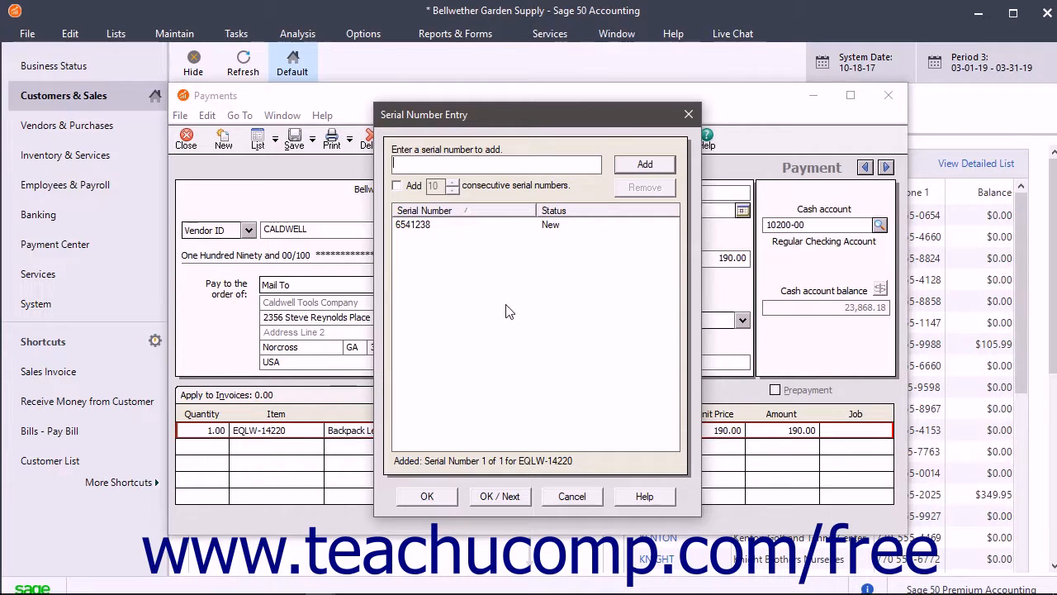
pyautogui.moveTo(499, 321)
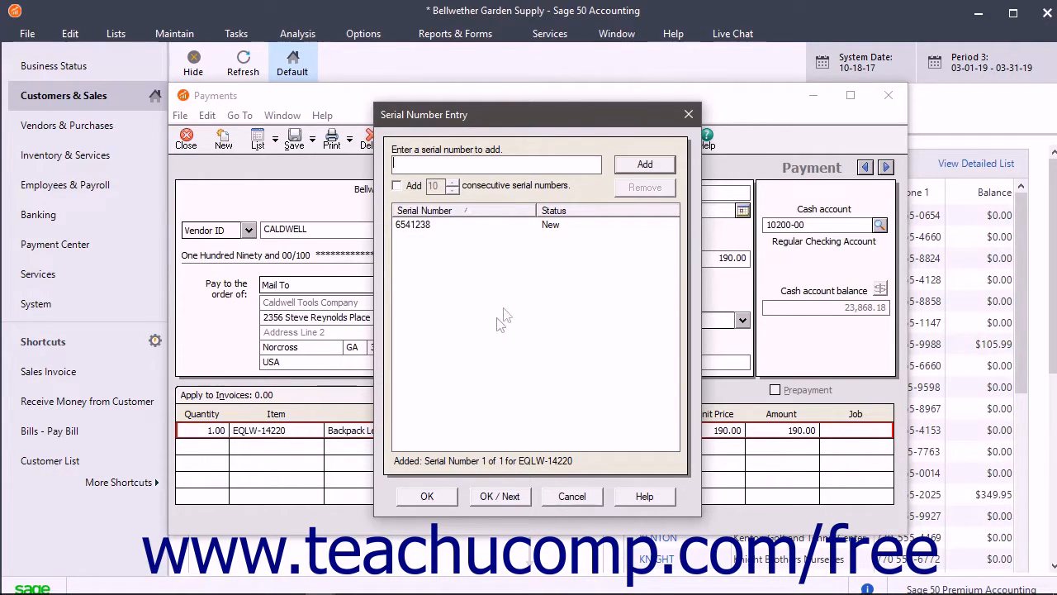
pyautogui.moveTo(500, 475)
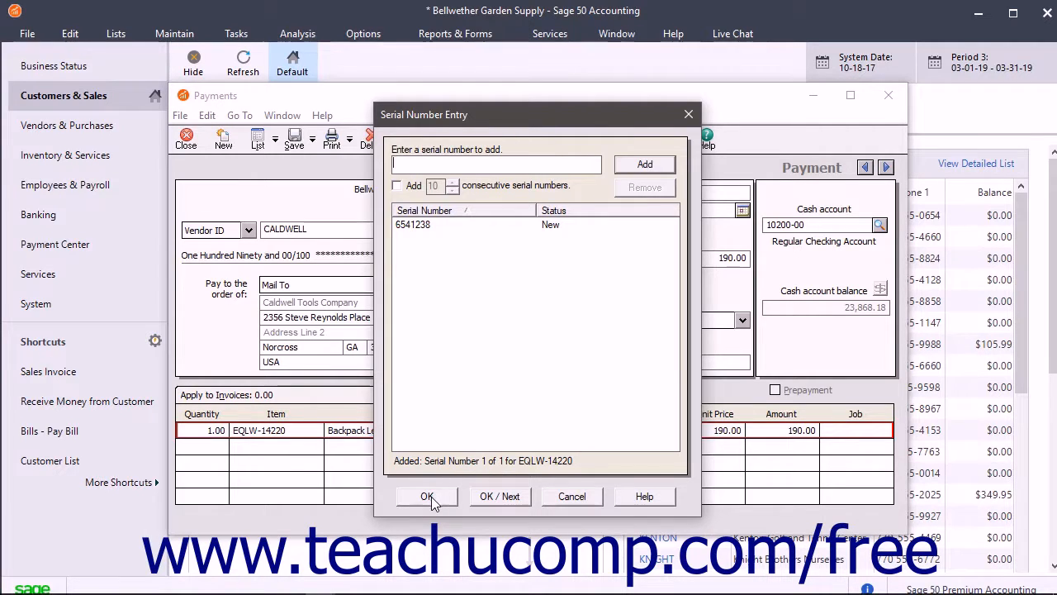
pyautogui.moveTo(500, 495)
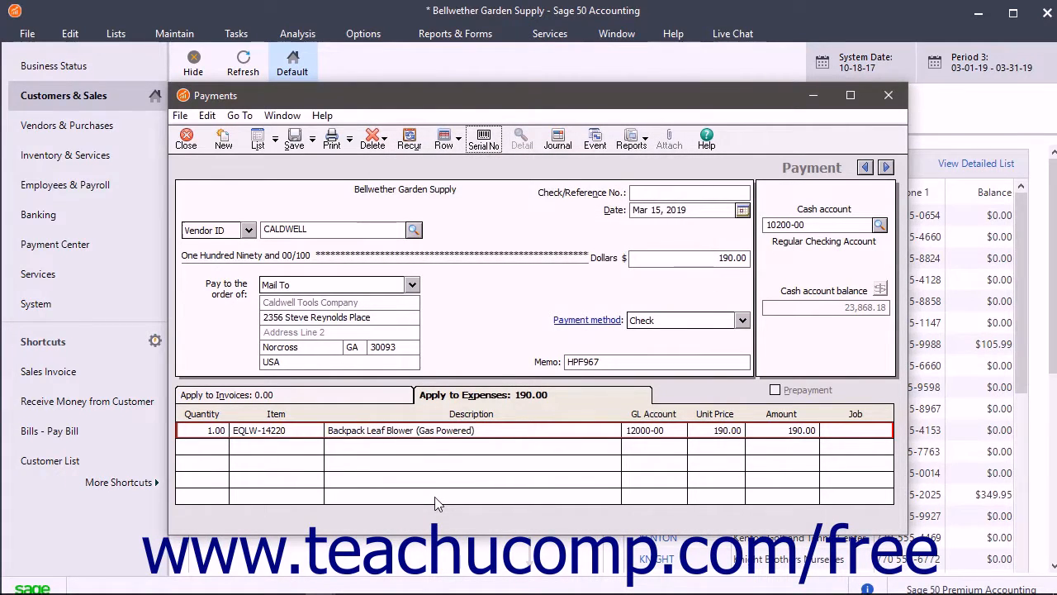
pyautogui.moveTo(306, 401)
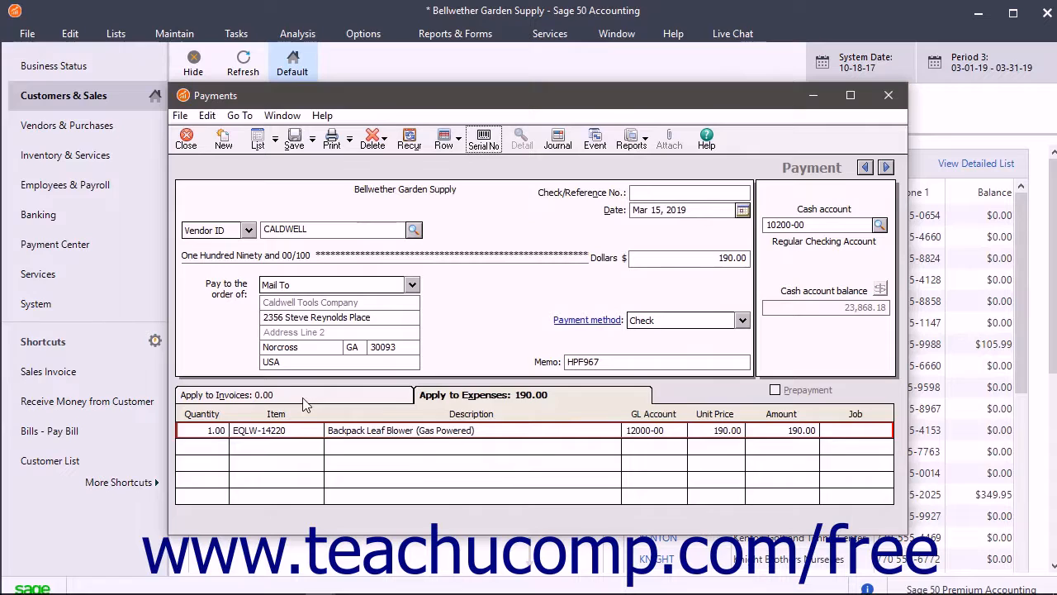
# - Switch to the Apply to Invoices tab listing CALDWELL's five open invoices
pyautogui.click(248, 393)
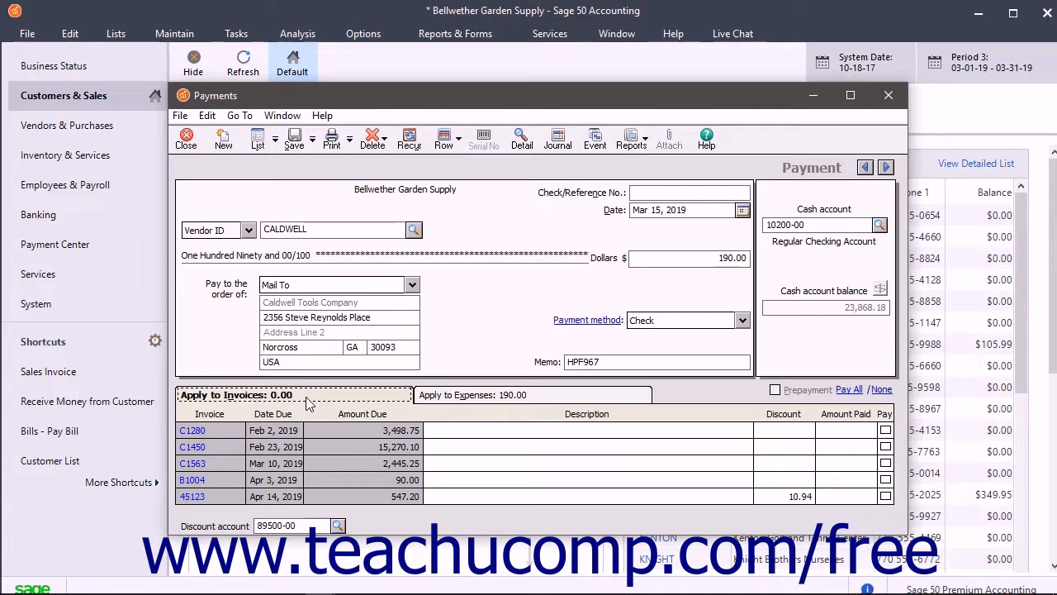
pyautogui.moveTo(256, 417)
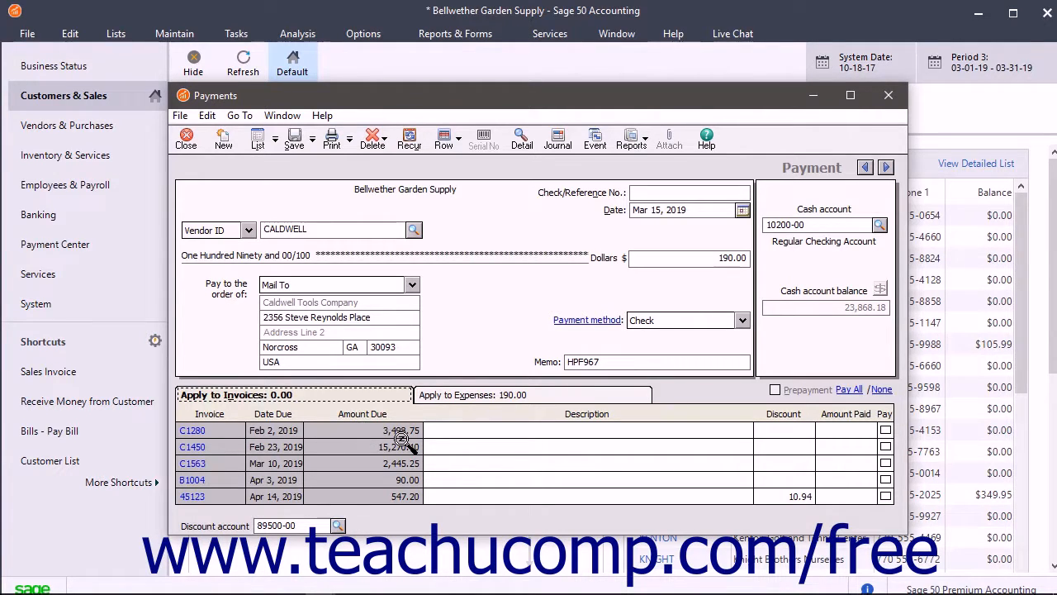
pyautogui.moveTo(470, 453)
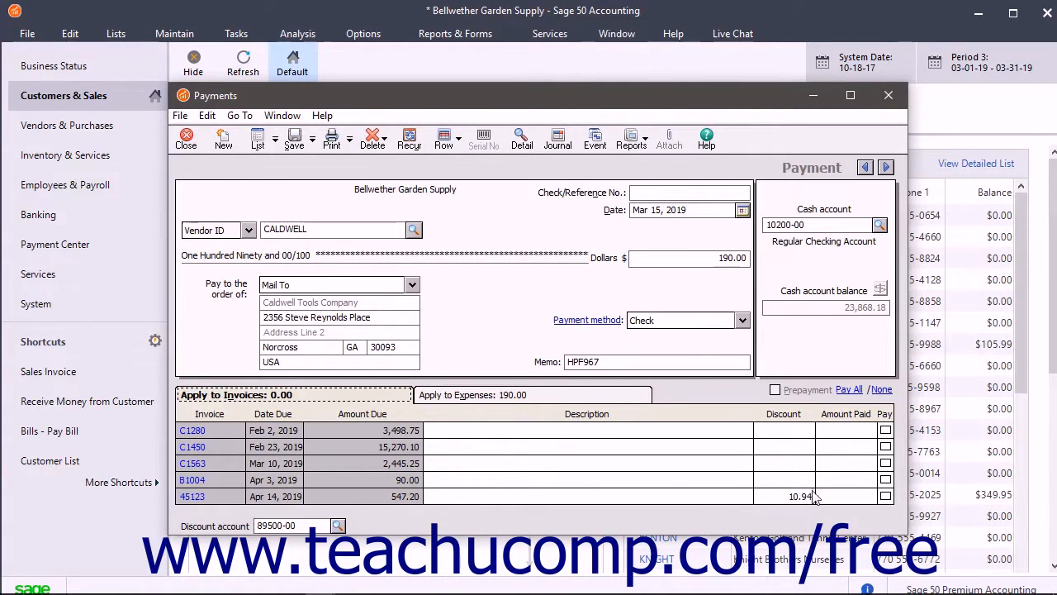
pyautogui.moveTo(783, 510)
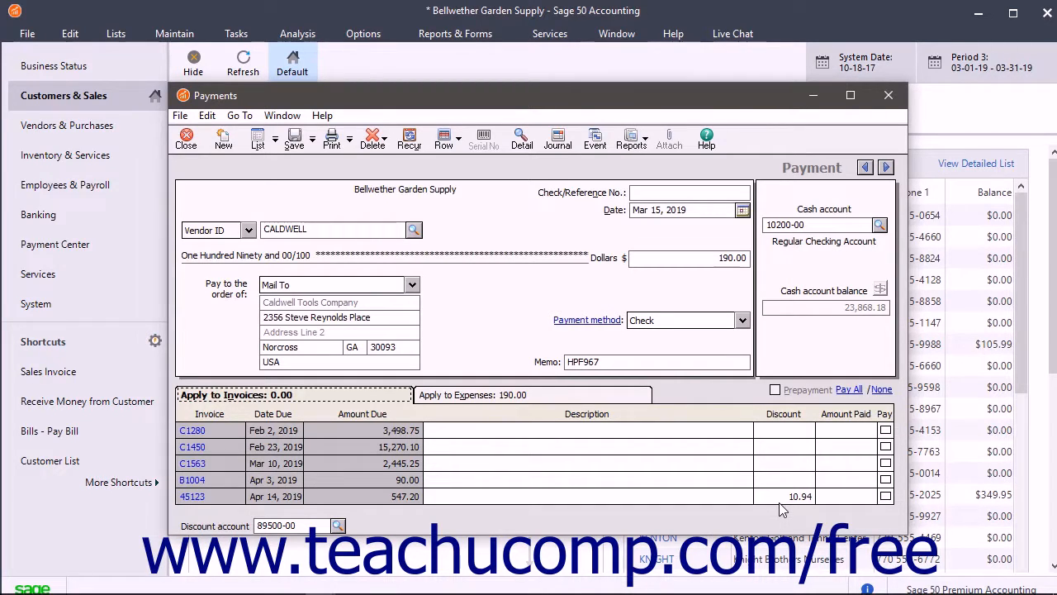
pyautogui.moveTo(853, 448)
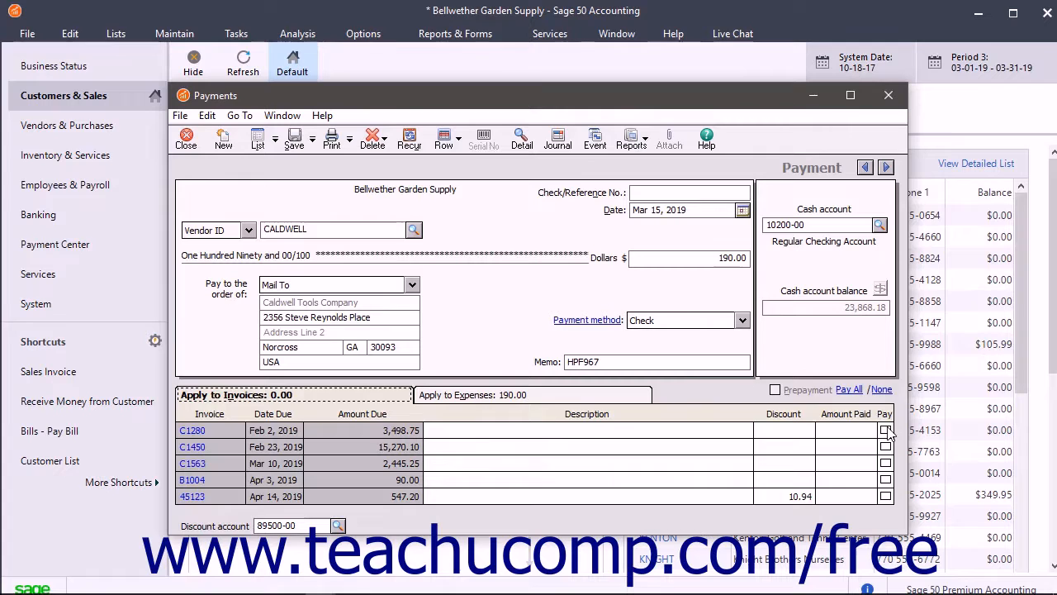
# - Mark invoices C1280 and C1450 for payment
pyautogui.click(885, 446)
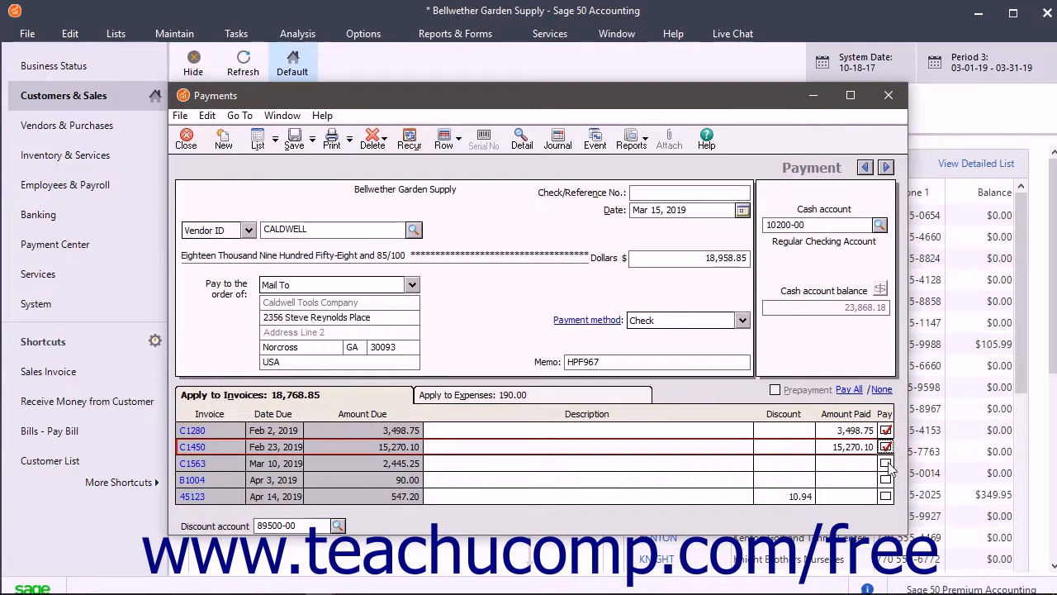
pyautogui.click(886, 495)
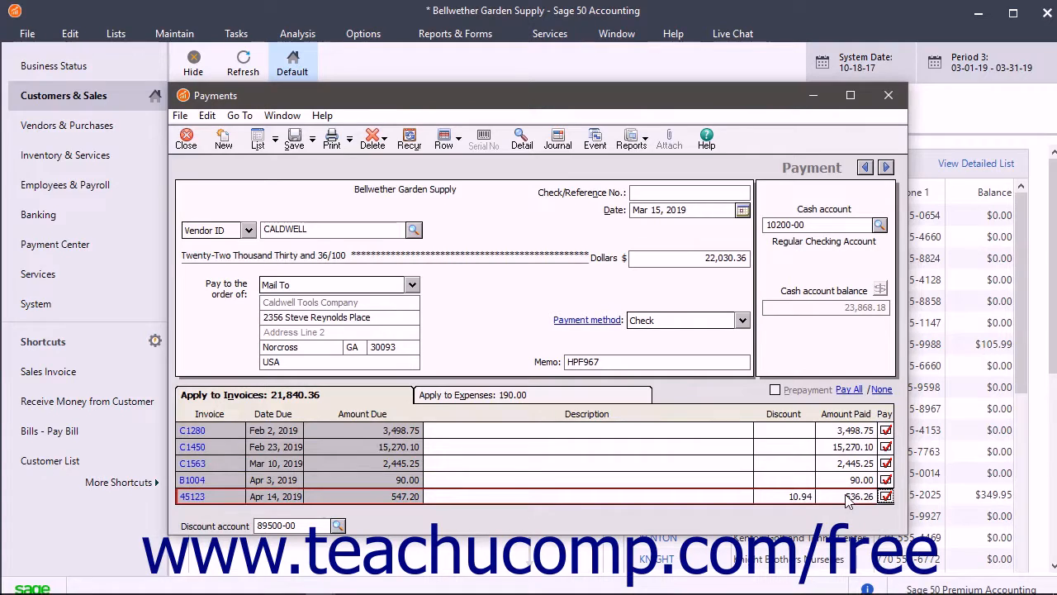
pyautogui.moveTo(682, 425)
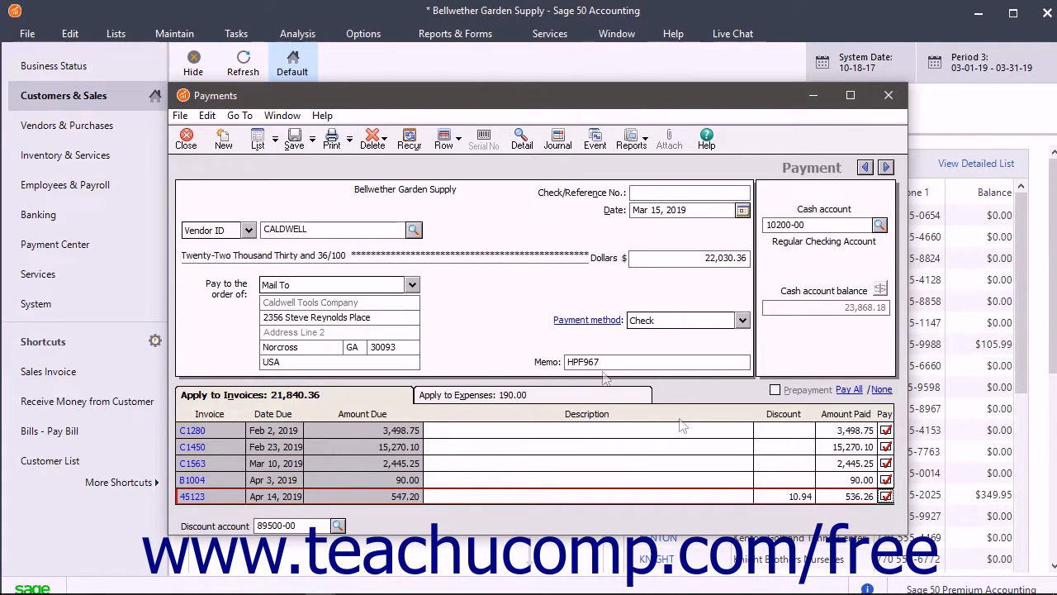
pyautogui.moveTo(331, 138)
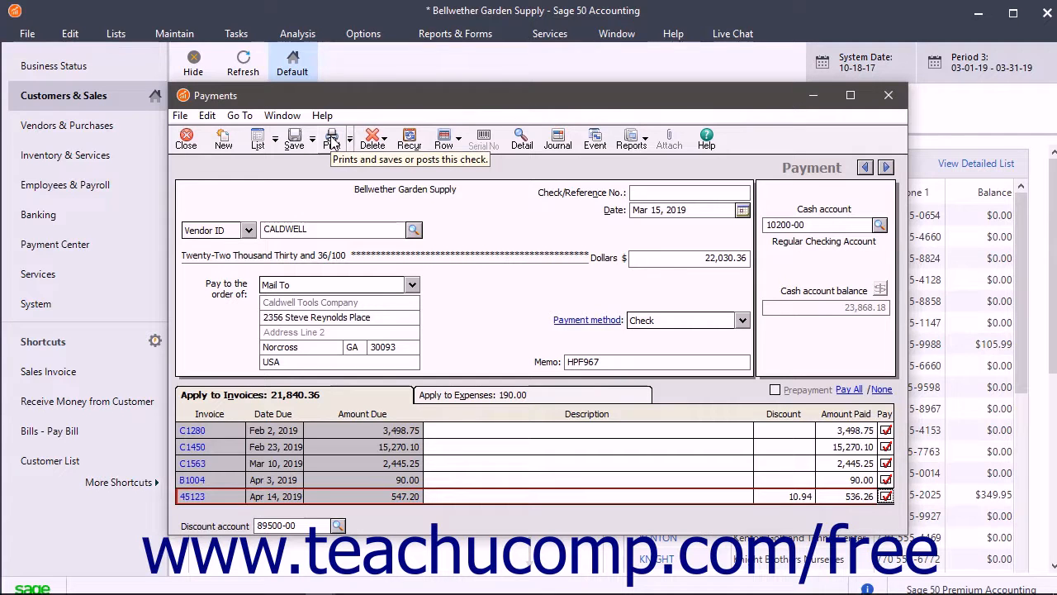
pyautogui.moveTo(299, 144)
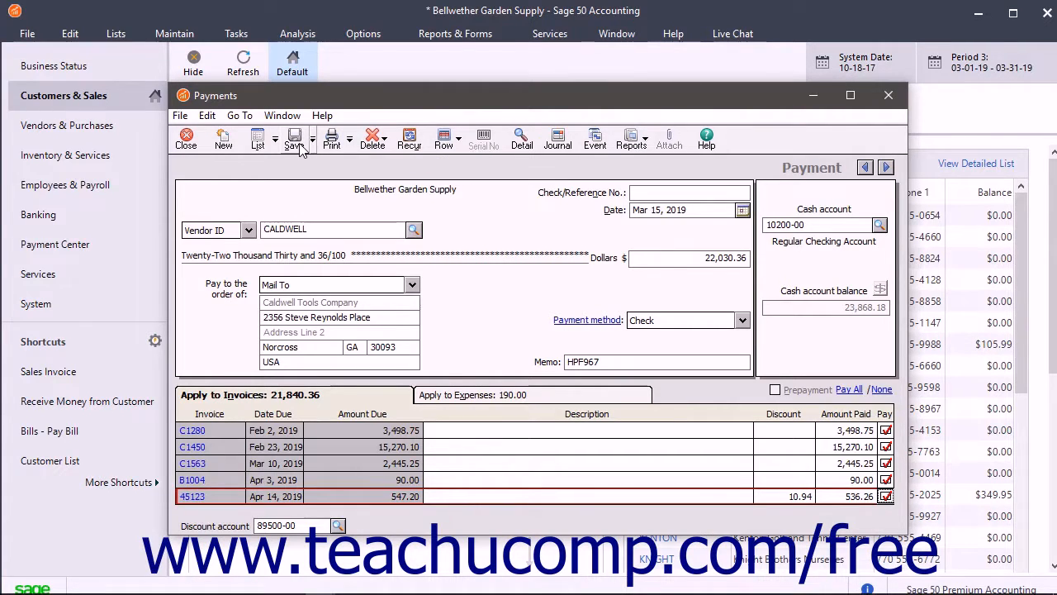
pyautogui.moveTo(293, 136)
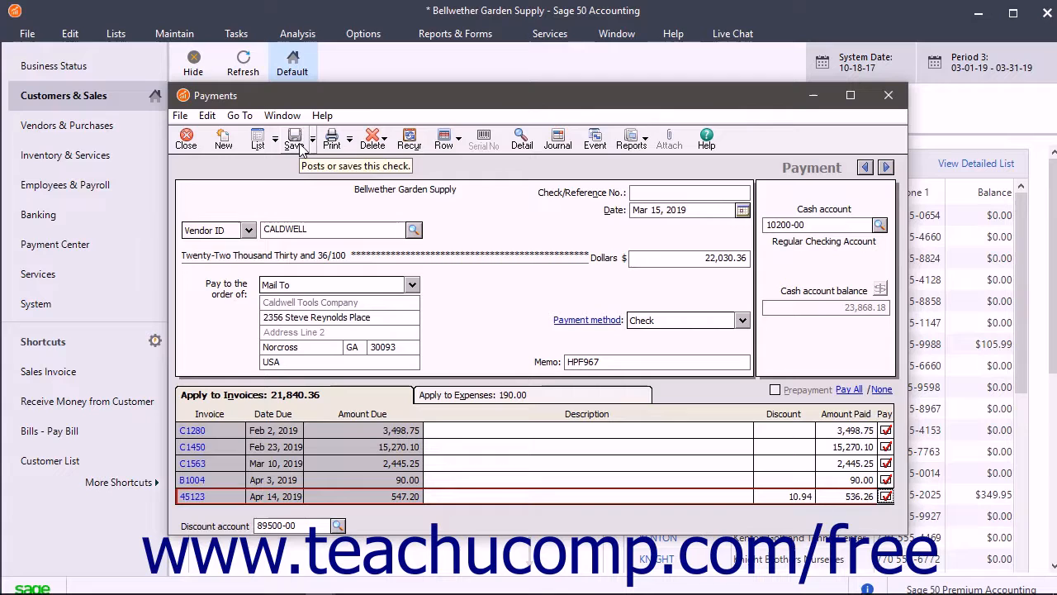
pyautogui.moveTo(252, 229)
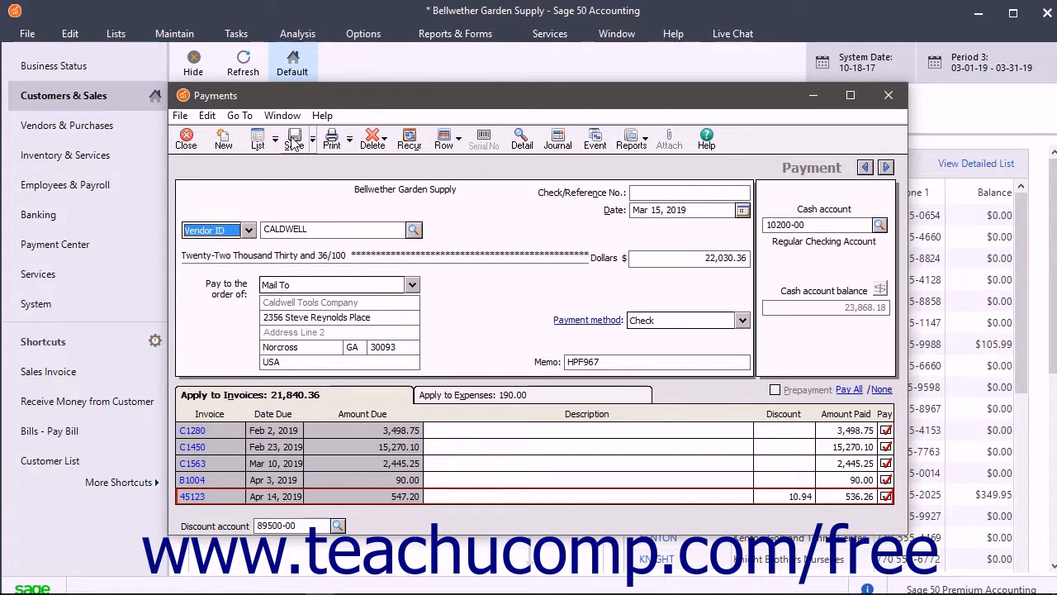
pyautogui.moveTo(294, 136)
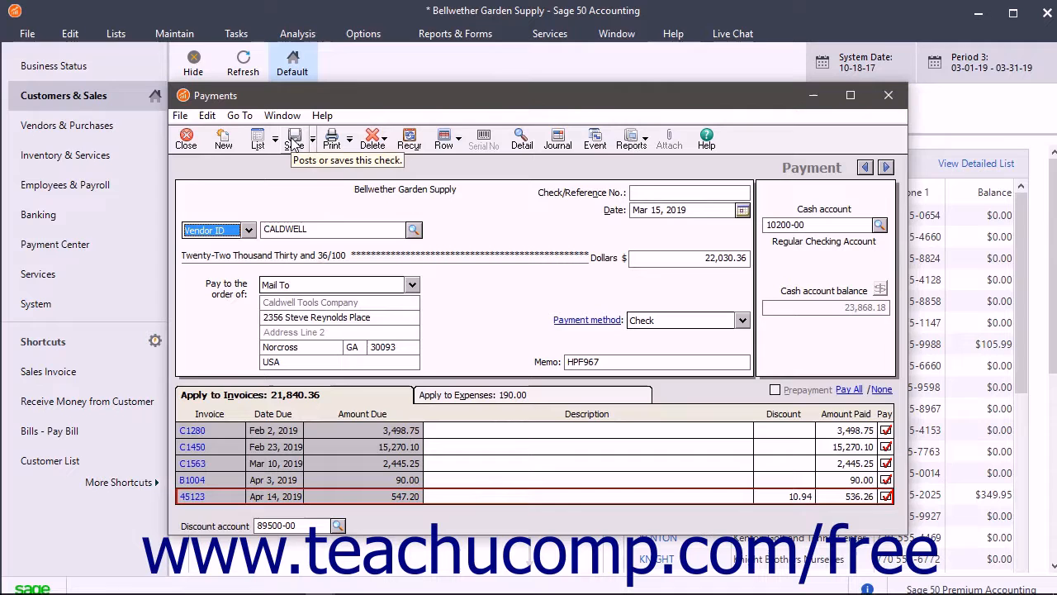